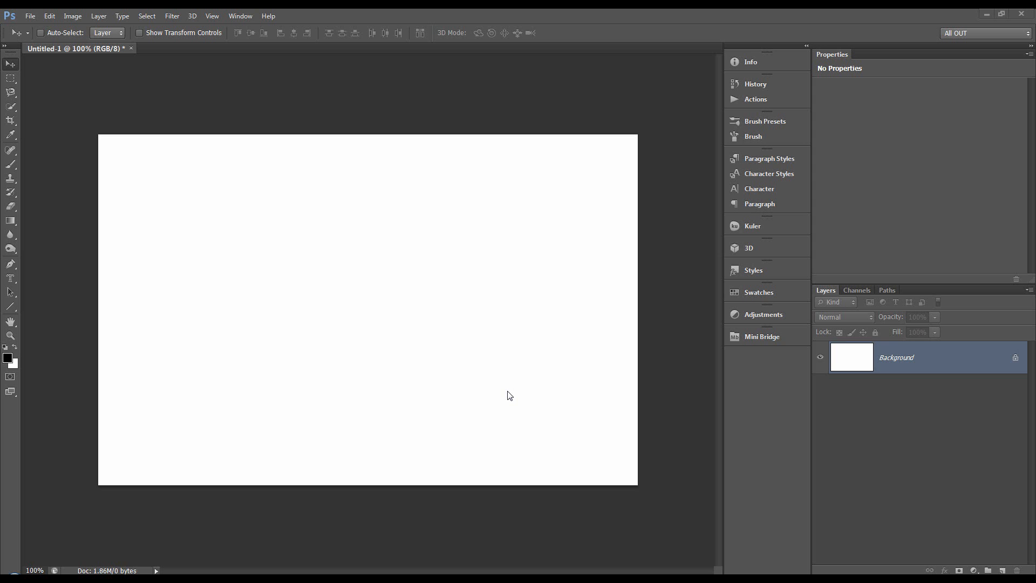
pyautogui.moveTo(453, 401)
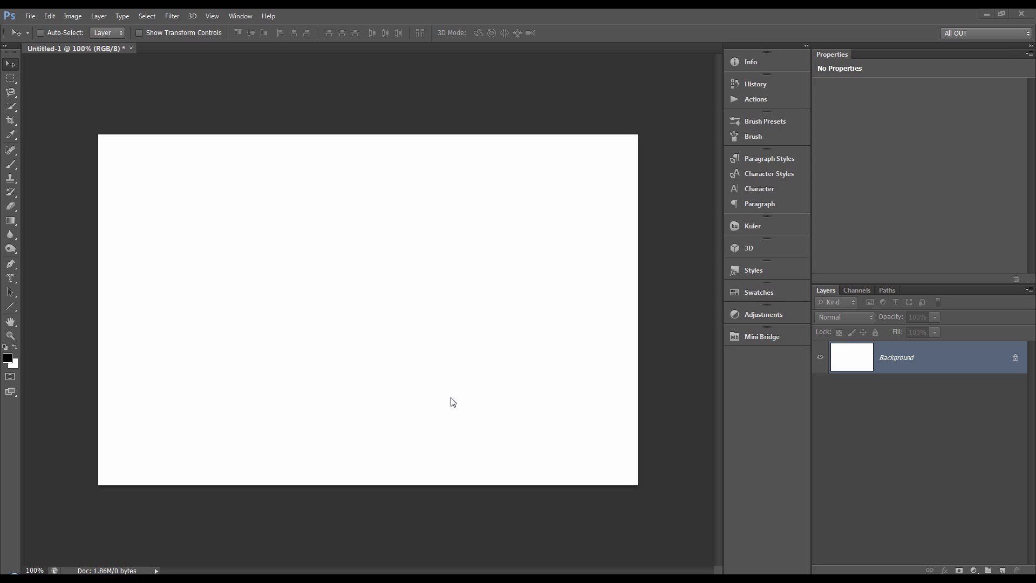
pyautogui.moveTo(159, 274)
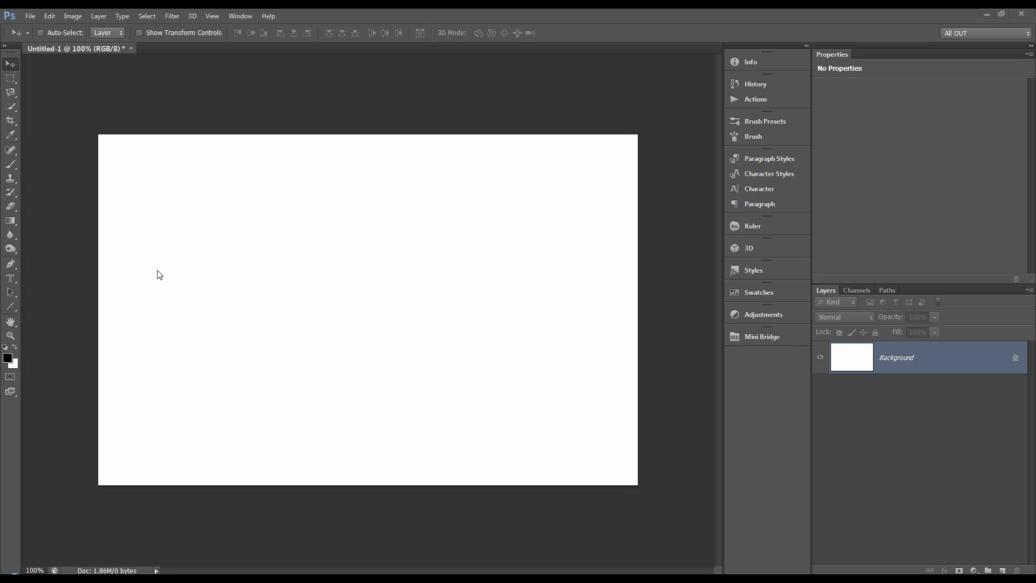
pyautogui.moveTo(32, 279)
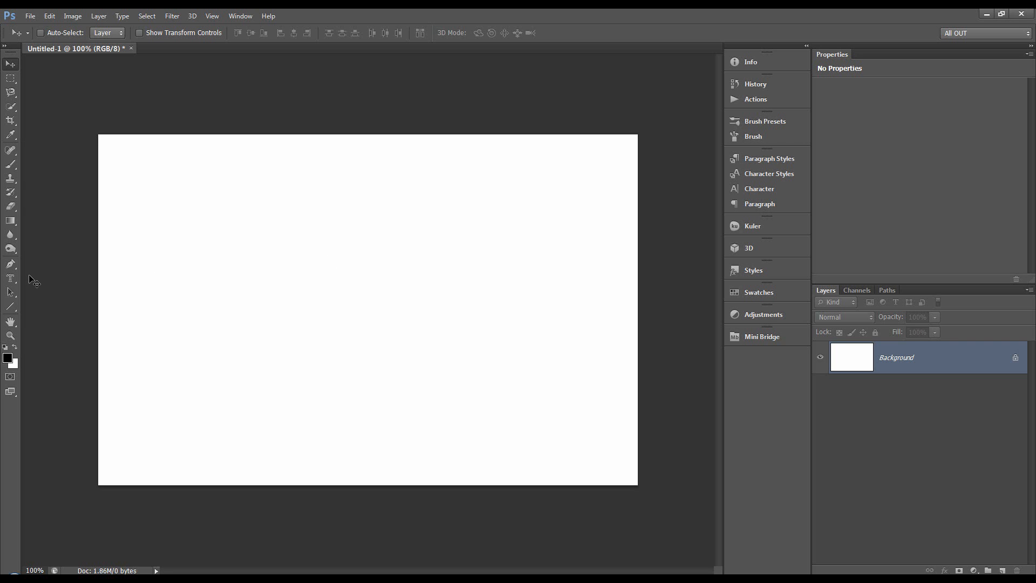
# Step: Select the Type tool in the Tools panel
pyautogui.click(11, 279)
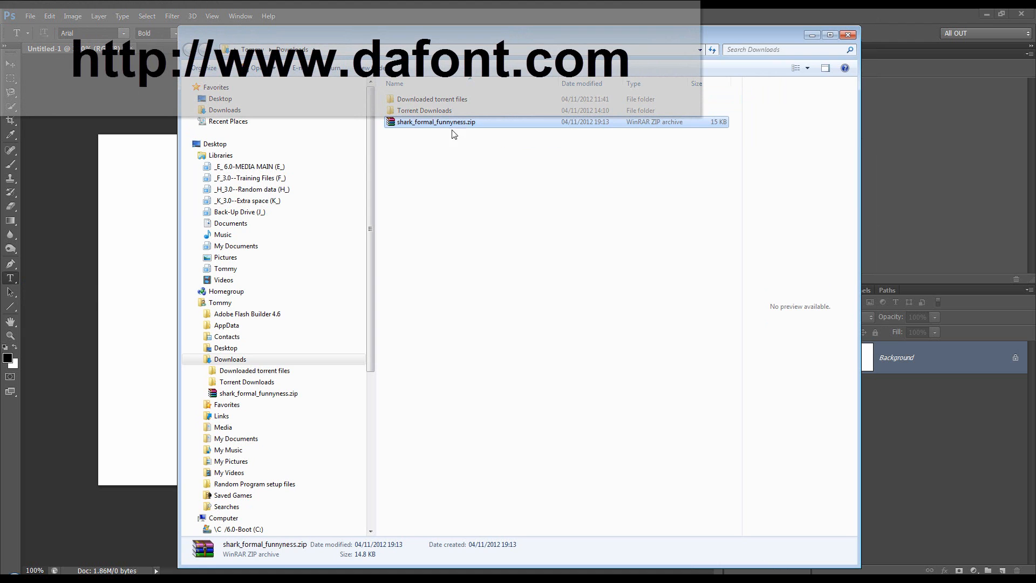
pyautogui.moveTo(468, 125)
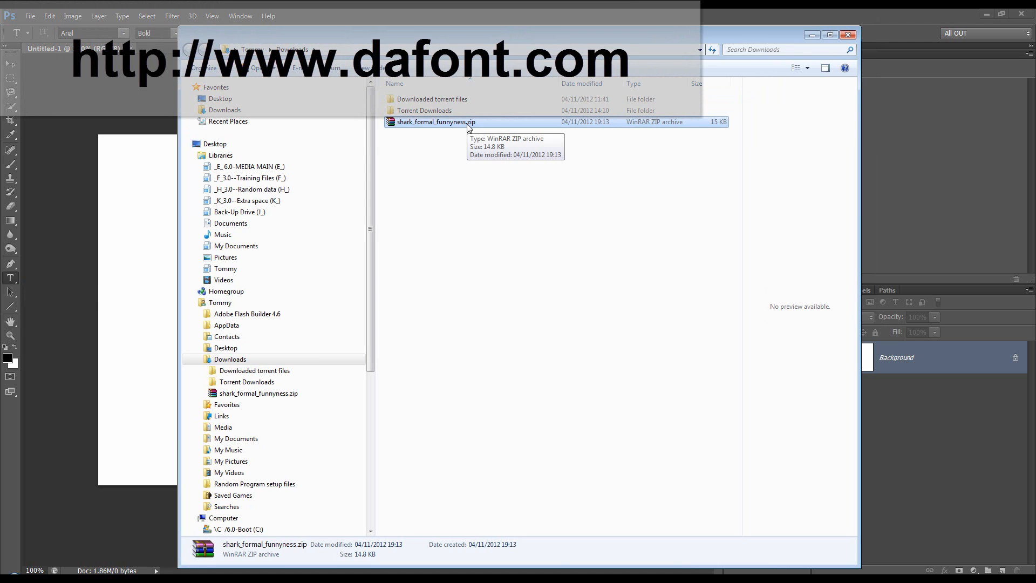
# Step: Extract the downloaded font zip and install sharkformalfunnyness.ttf on the system
pyautogui.doubleClick(435, 121)
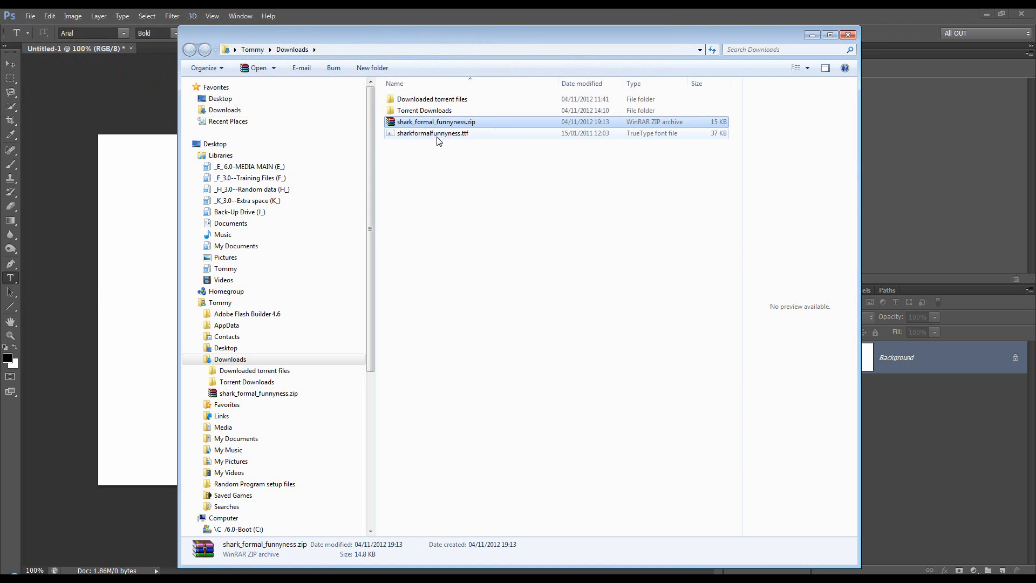
pyautogui.moveTo(437, 125)
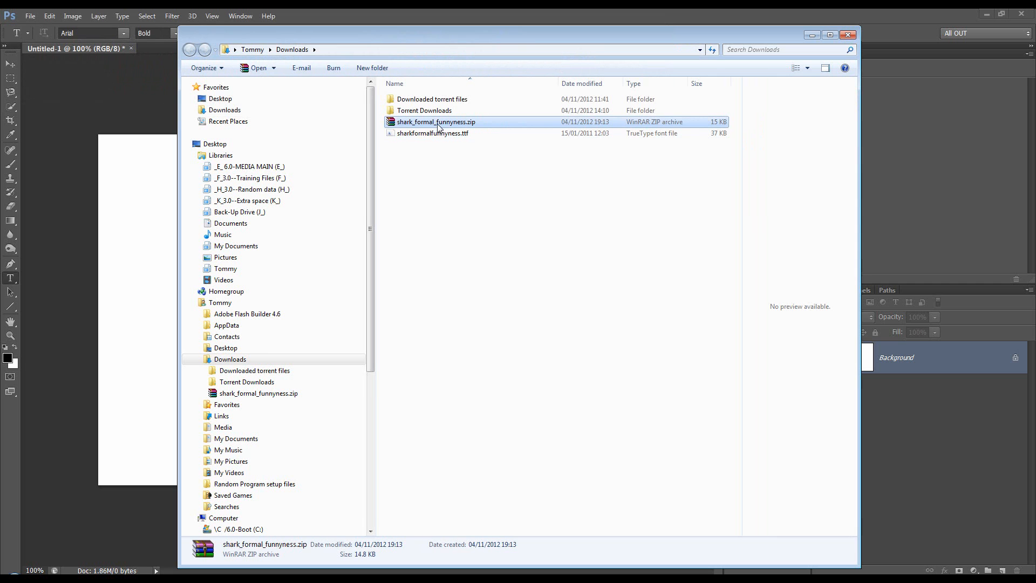
pyautogui.rightClick(433, 133)
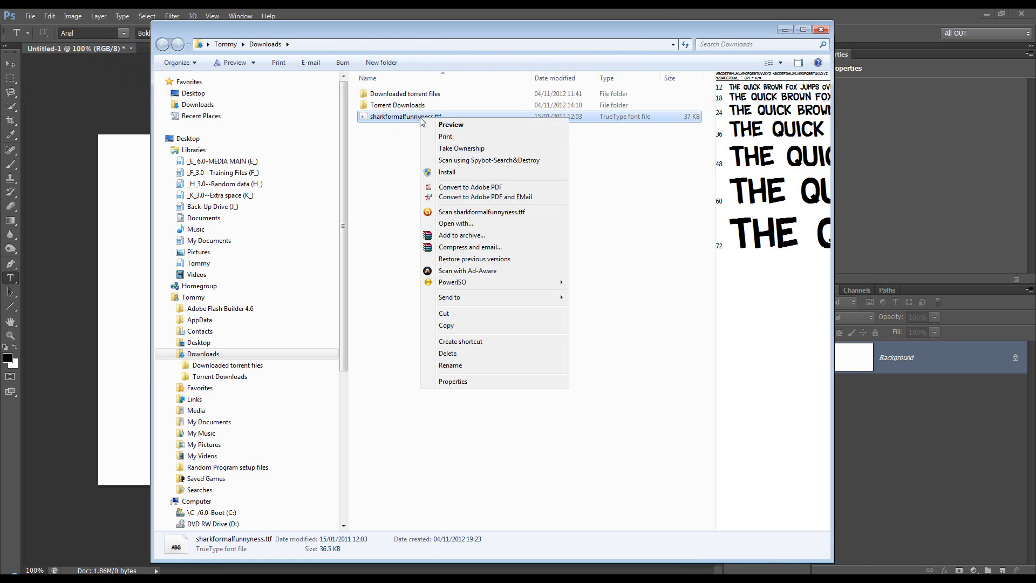
pyautogui.click(447, 172)
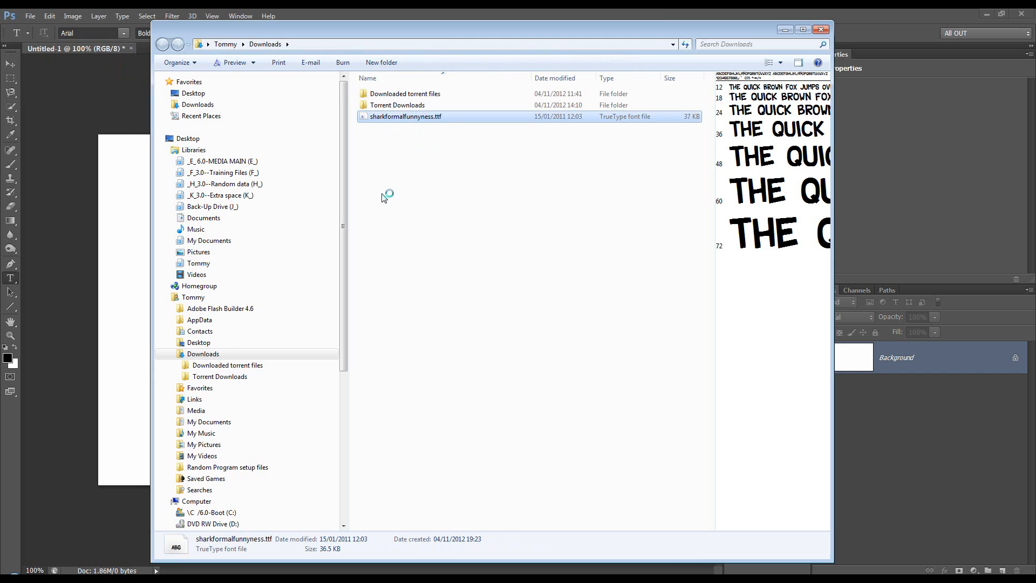
pyautogui.doubleClick(405, 116)
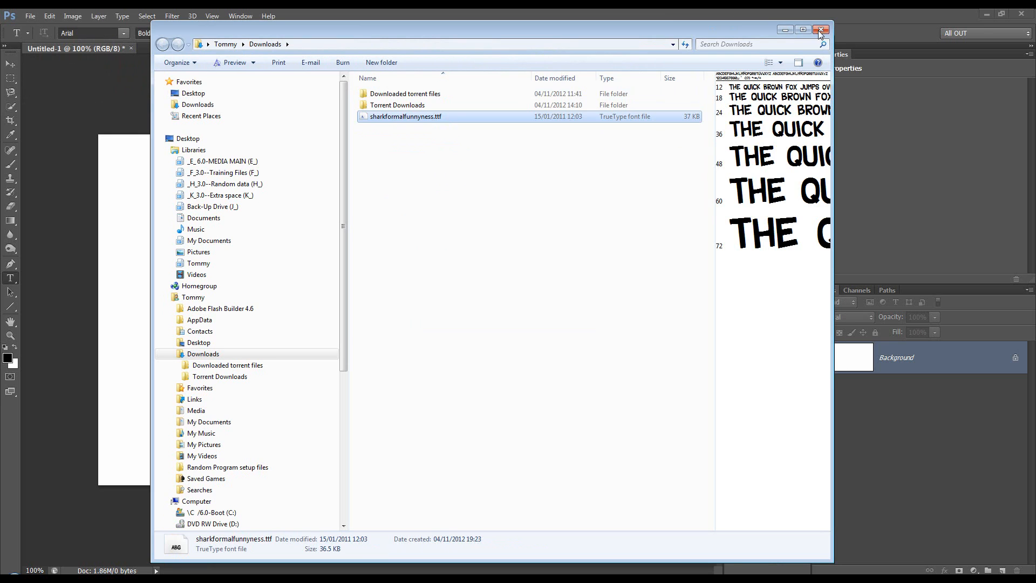
# Step: Close the Downloads window and show the Type tool flyout with horizontal, vertical and mask variants
pyautogui.click(821, 29)
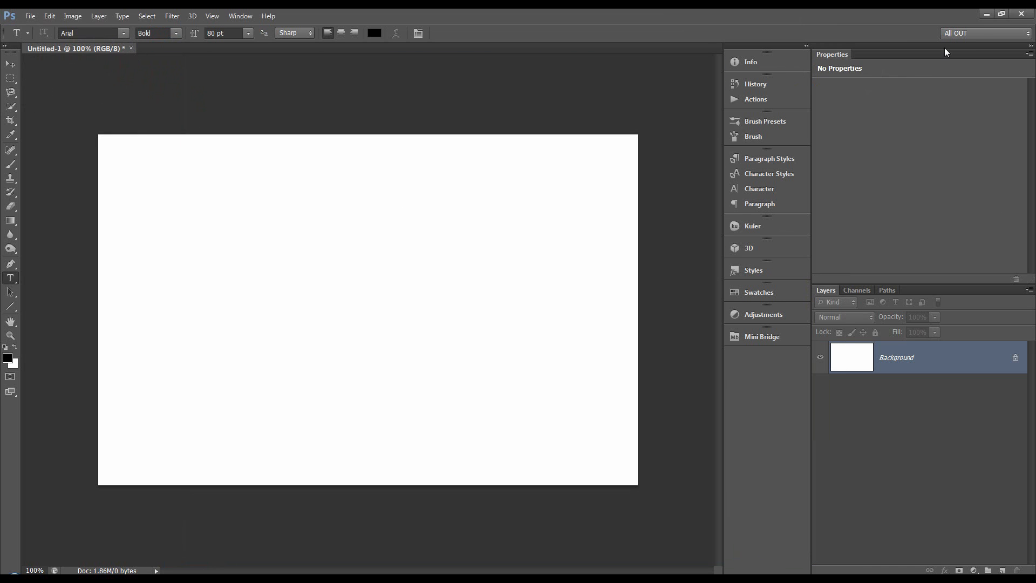
pyautogui.moveTo(122, 41)
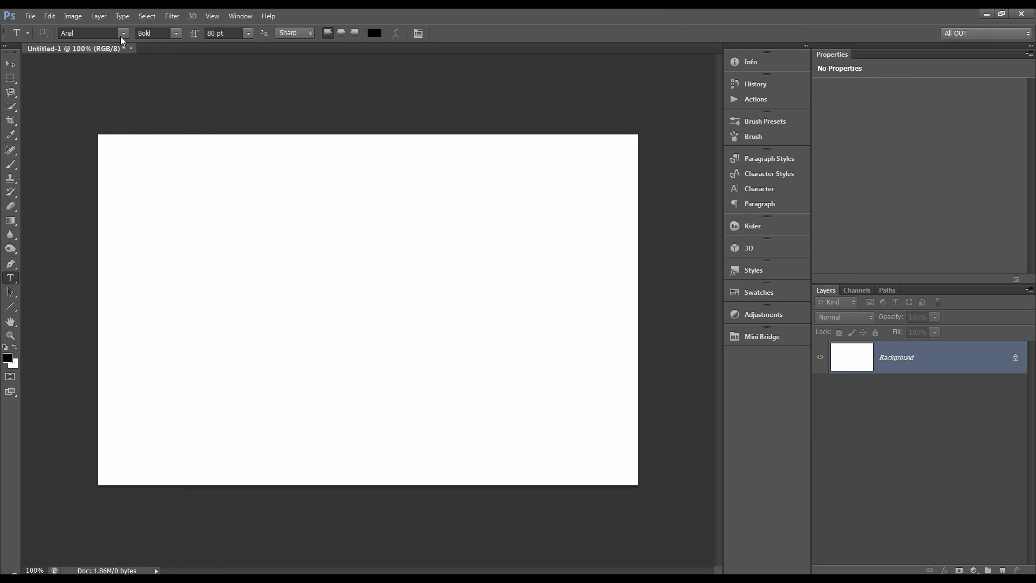
pyautogui.moveTo(56, 49)
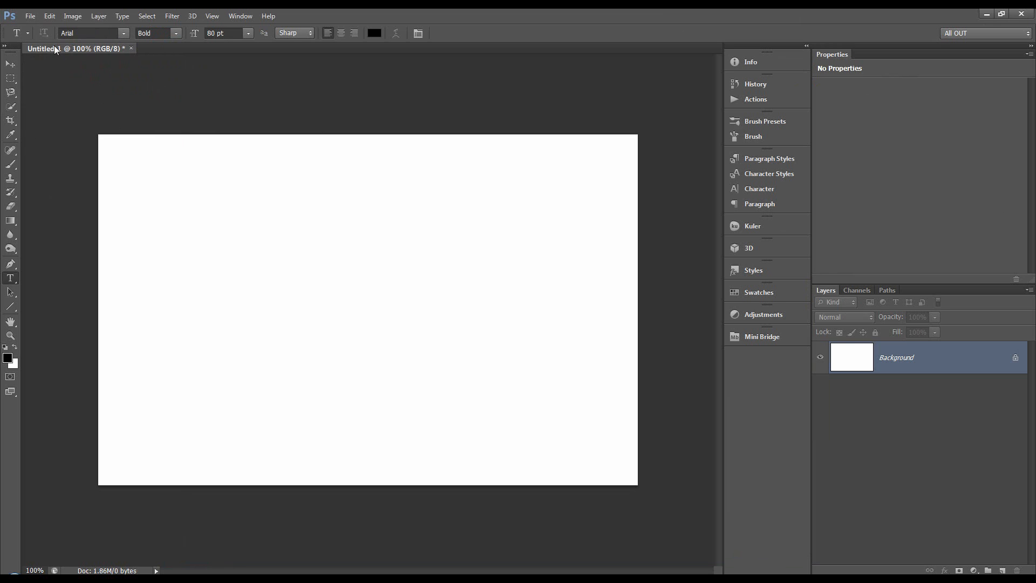
pyautogui.moveTo(52, 301)
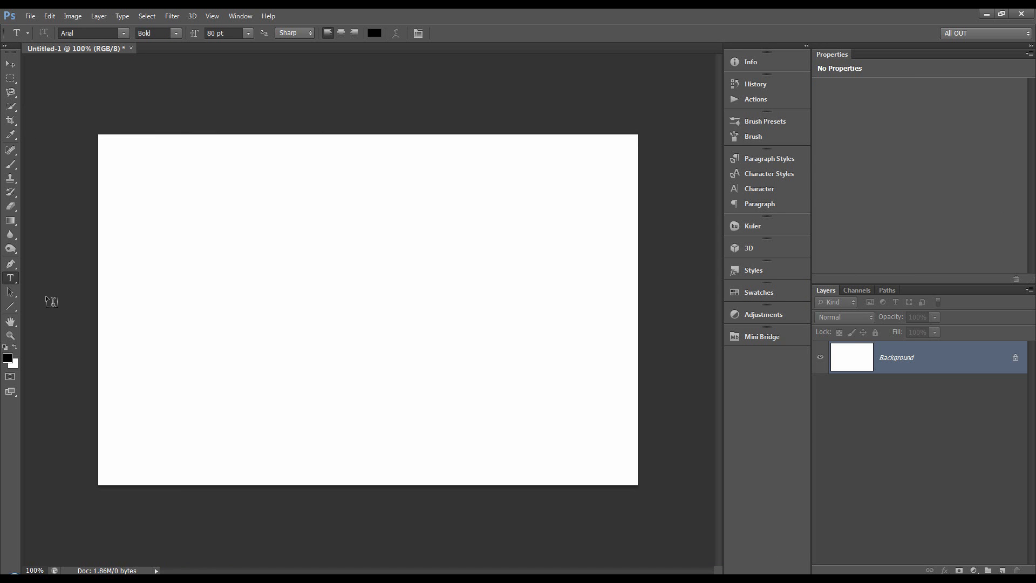
pyautogui.rightClick(11, 278)
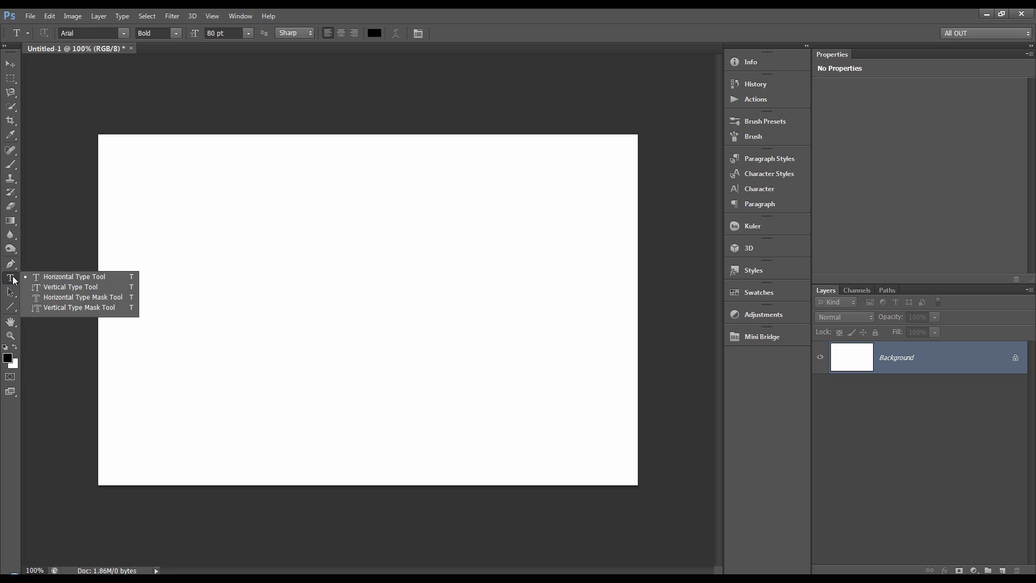
pyautogui.click(11, 279)
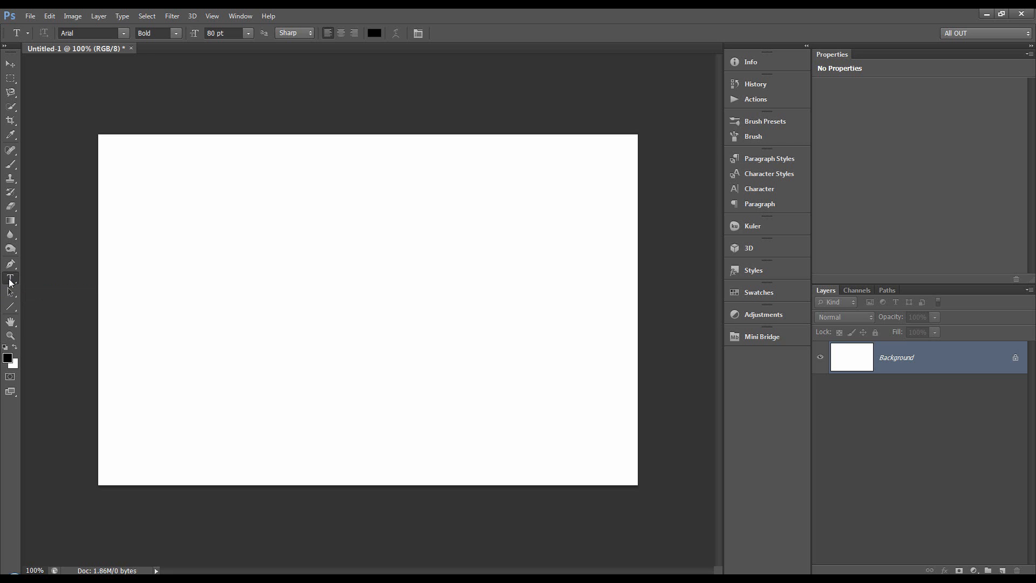
pyautogui.moveTo(33, 280)
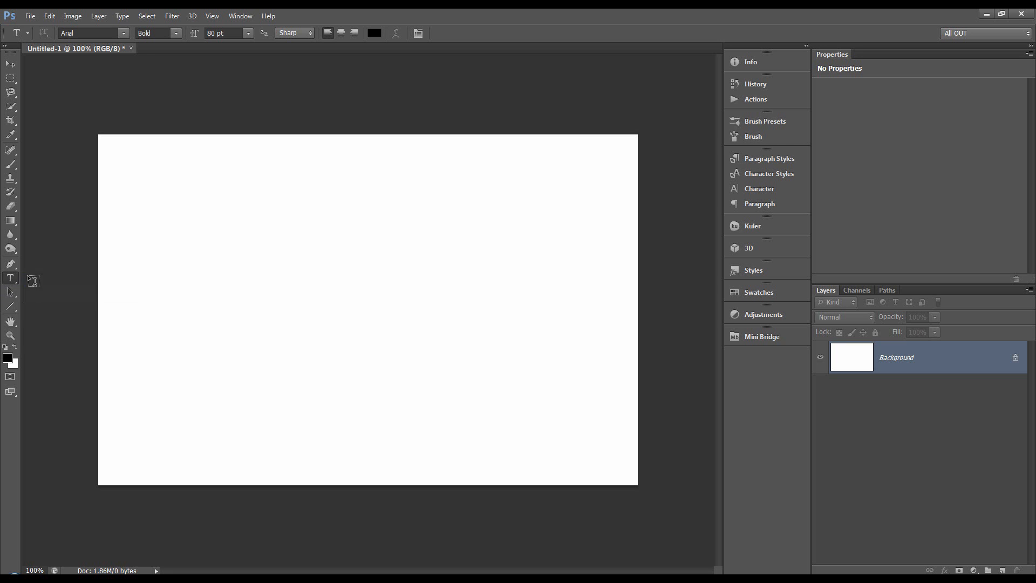
pyautogui.rightClick(11, 279)
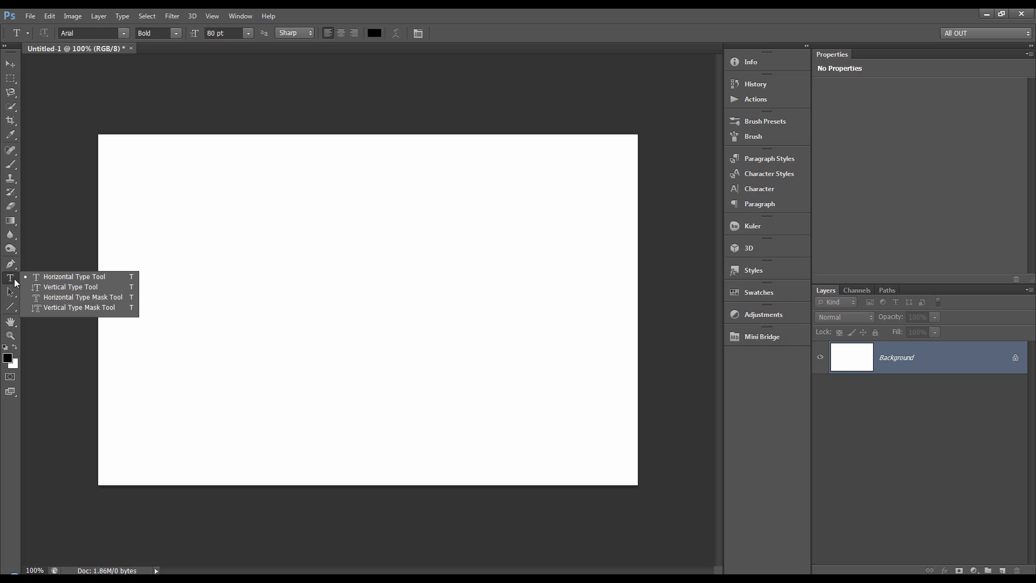
pyautogui.moveTo(73, 276)
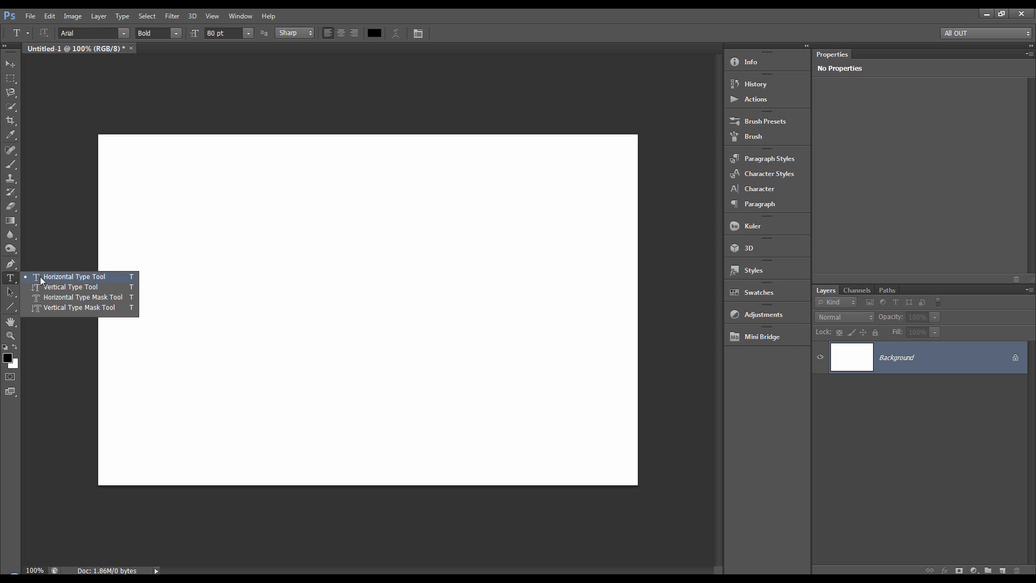
pyautogui.moveTo(52, 288)
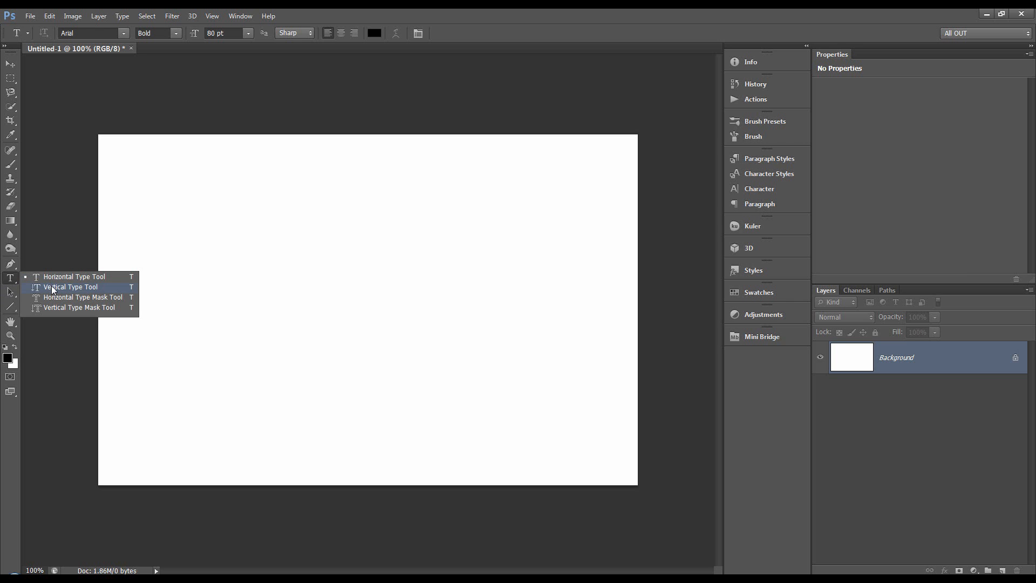
pyautogui.moveTo(63, 308)
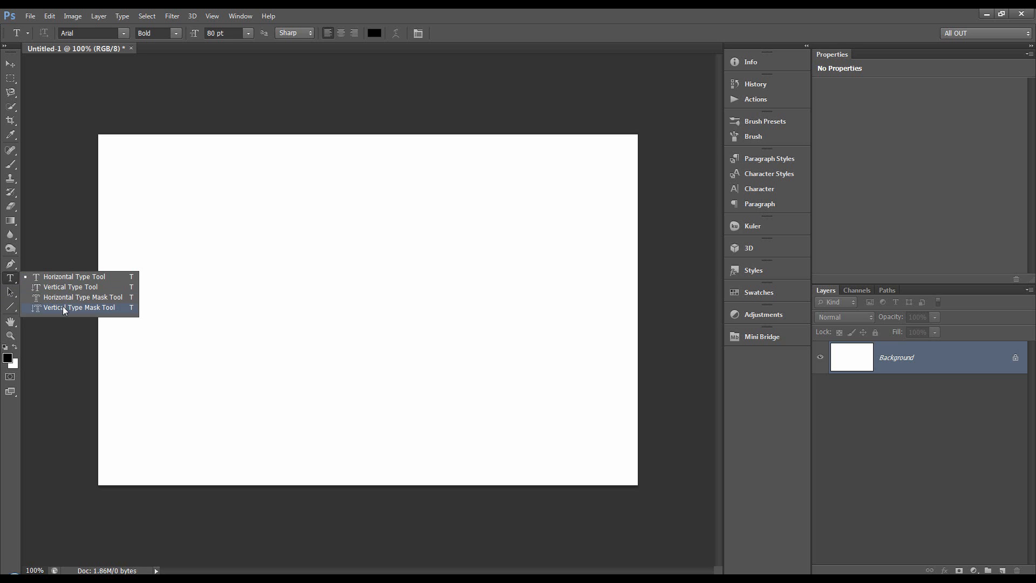
pyautogui.moveTo(73, 276)
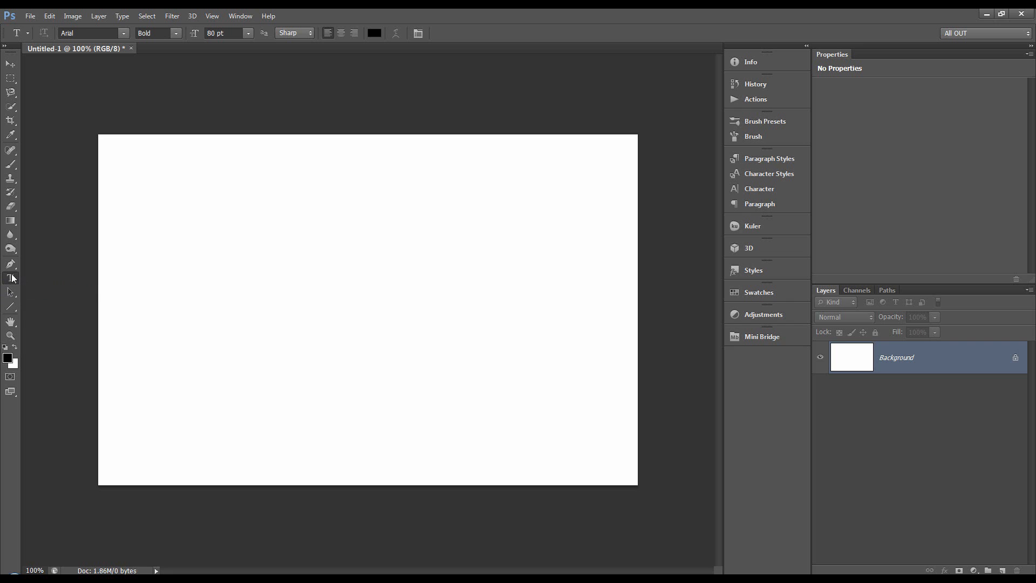
pyautogui.moveTo(103, 288)
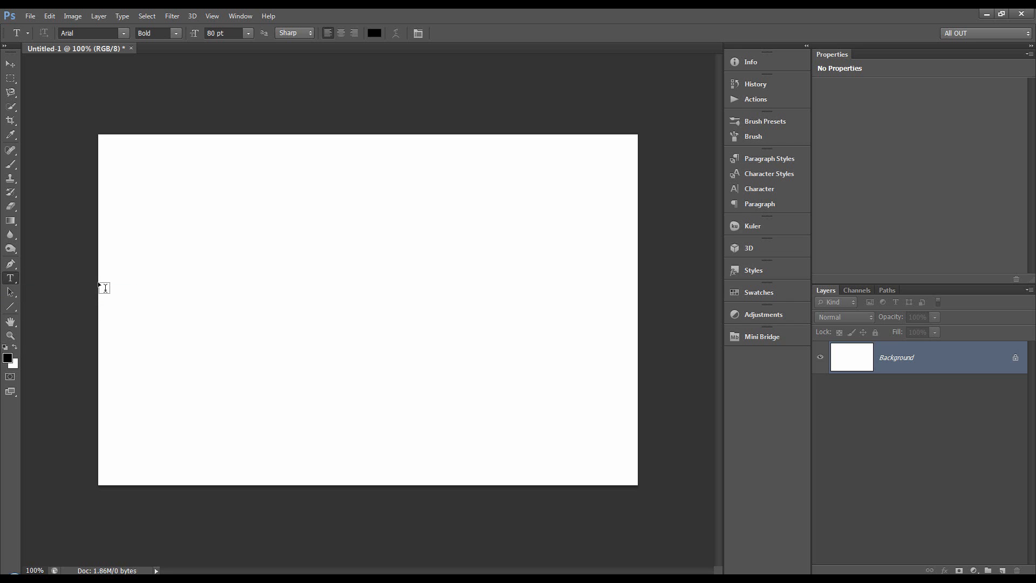
pyautogui.moveTo(166, 333)
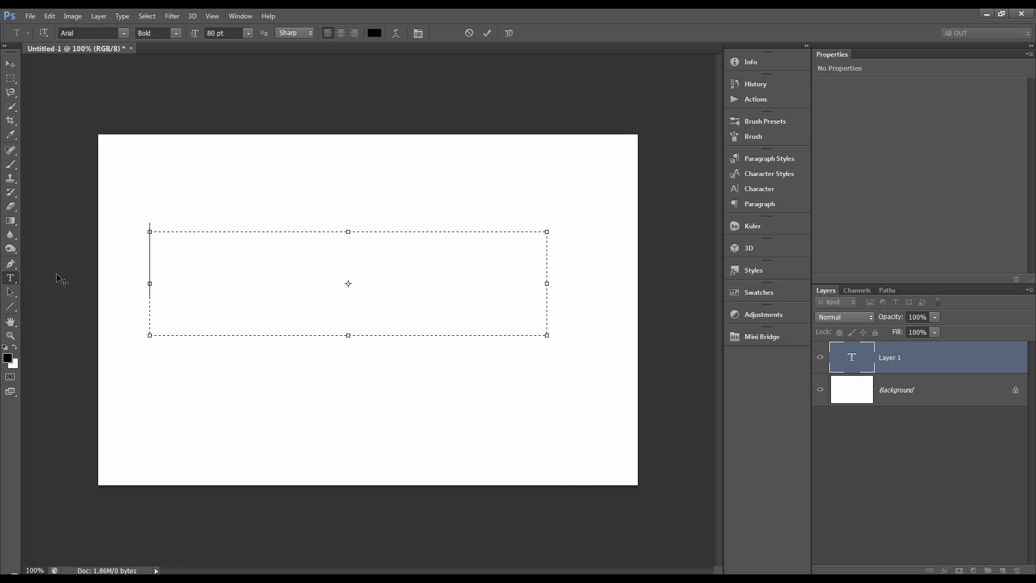
pyautogui.moveTo(66, 287)
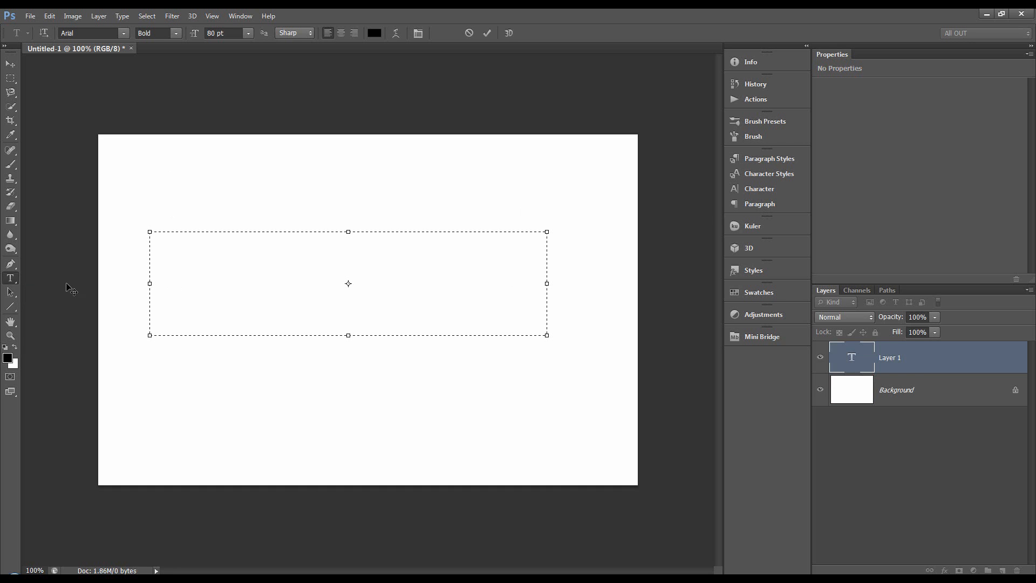
pyautogui.moveTo(52, 43)
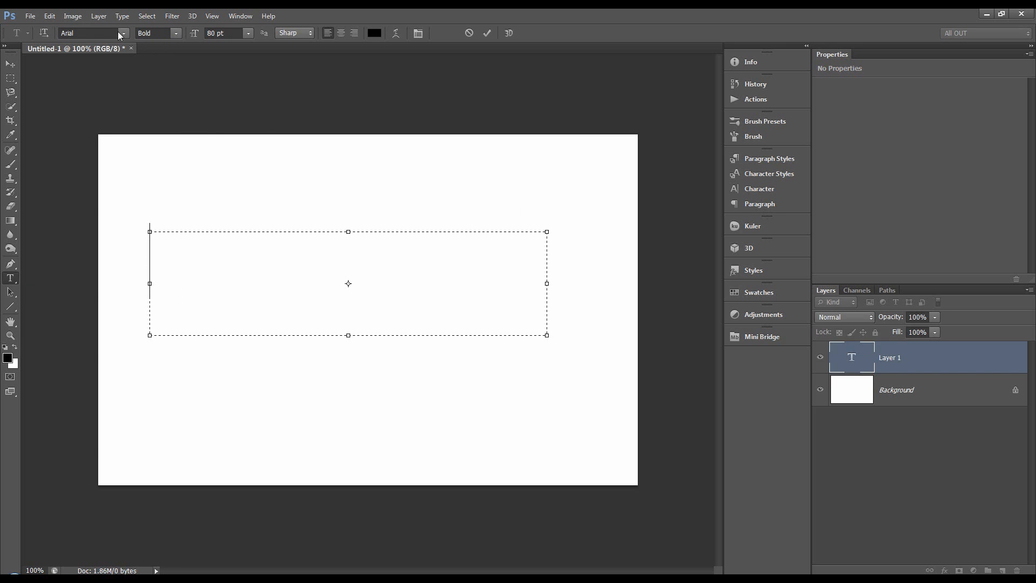
pyautogui.click(123, 33)
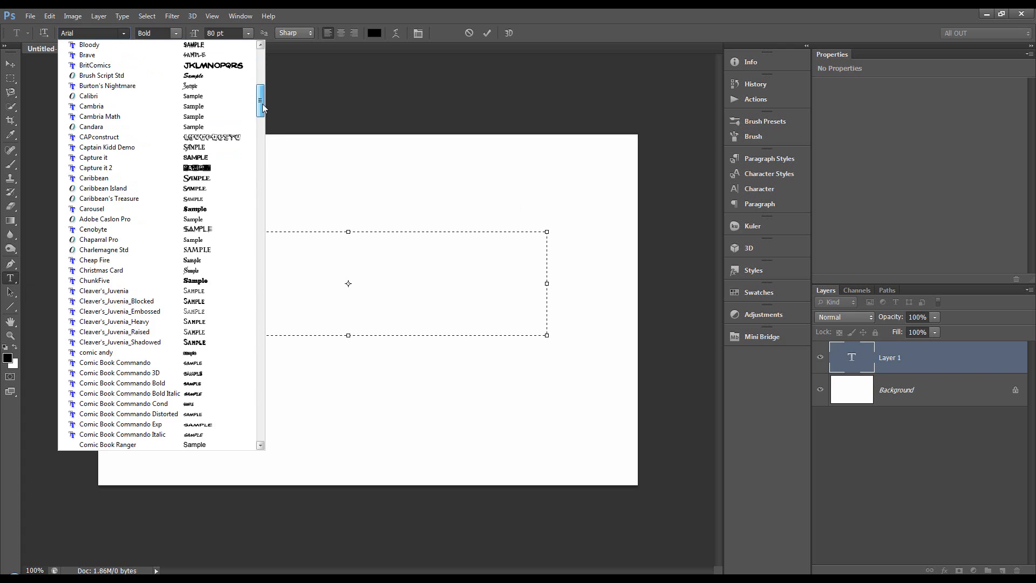
pyautogui.scroll(3)
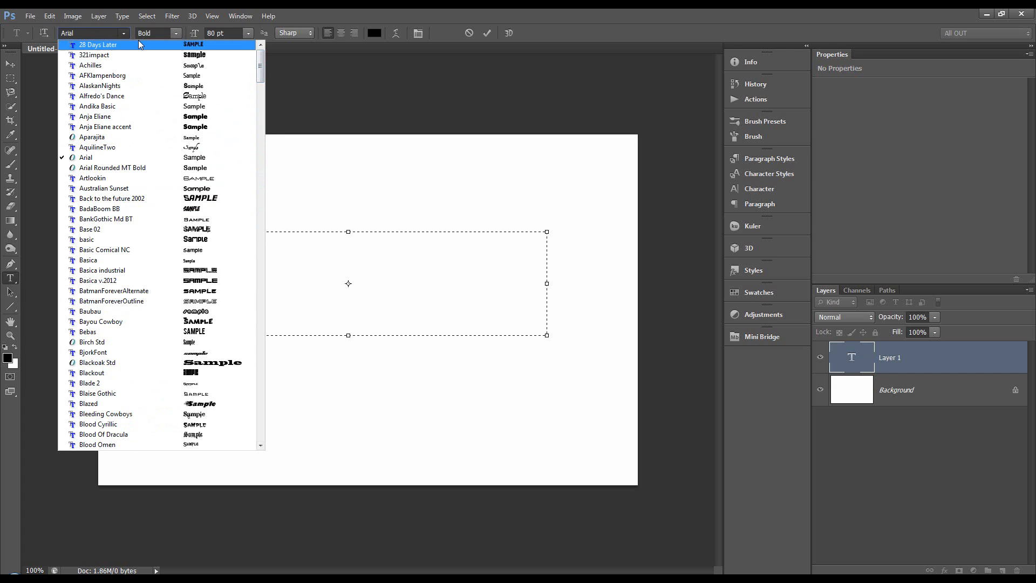
pyautogui.click(174, 33)
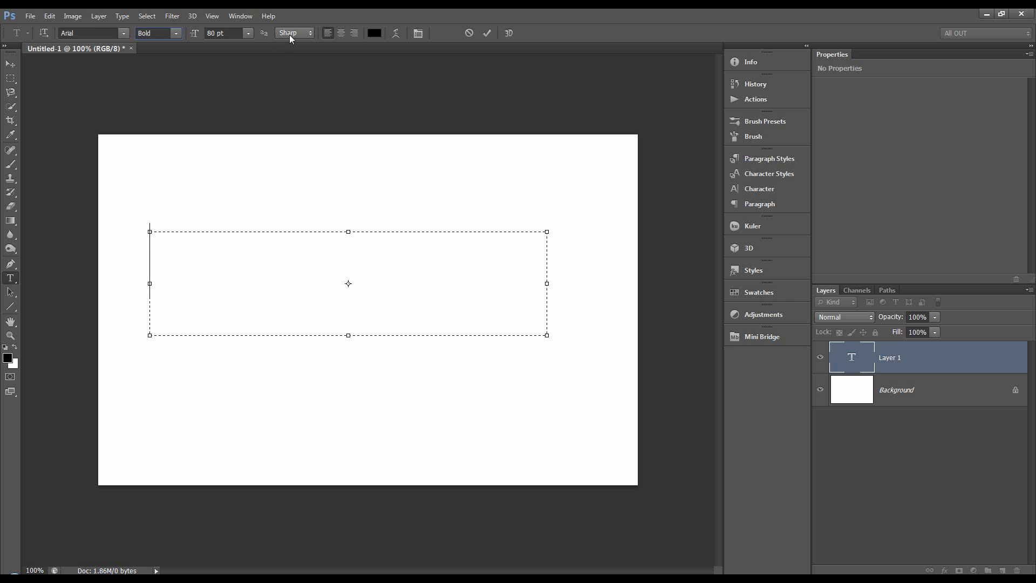
pyautogui.click(291, 33)
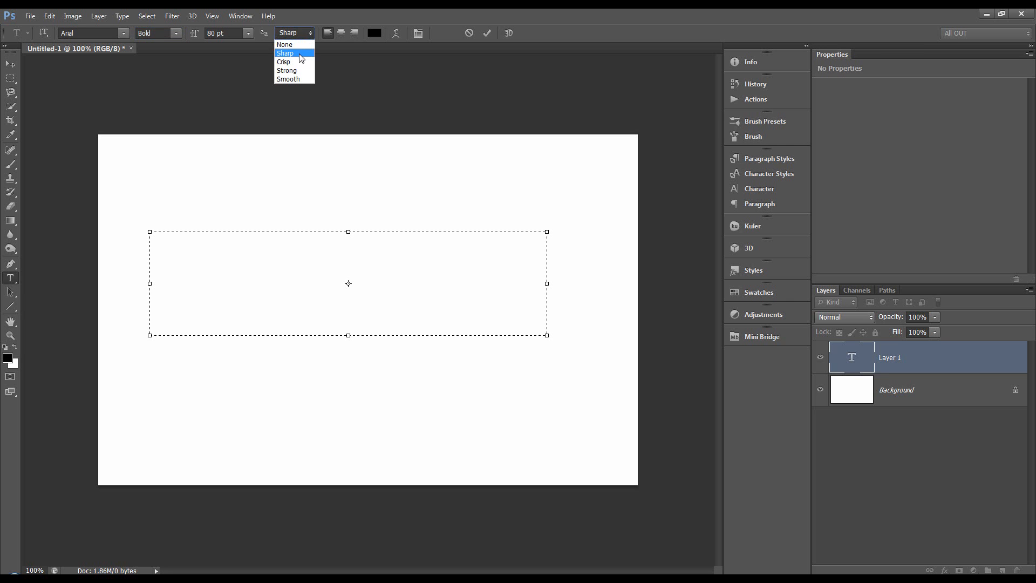
pyautogui.click(285, 53)
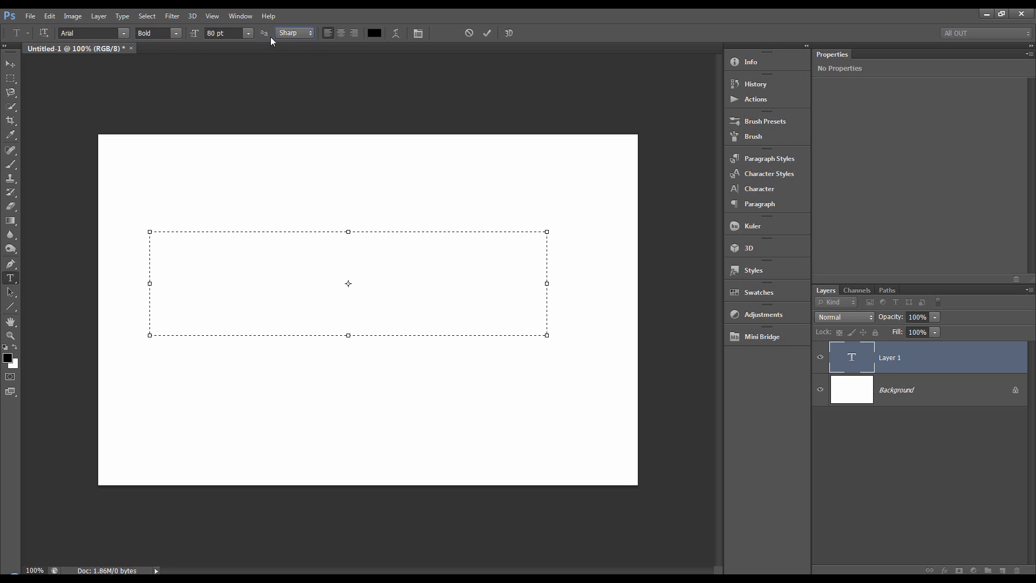
pyautogui.moveTo(335, 48)
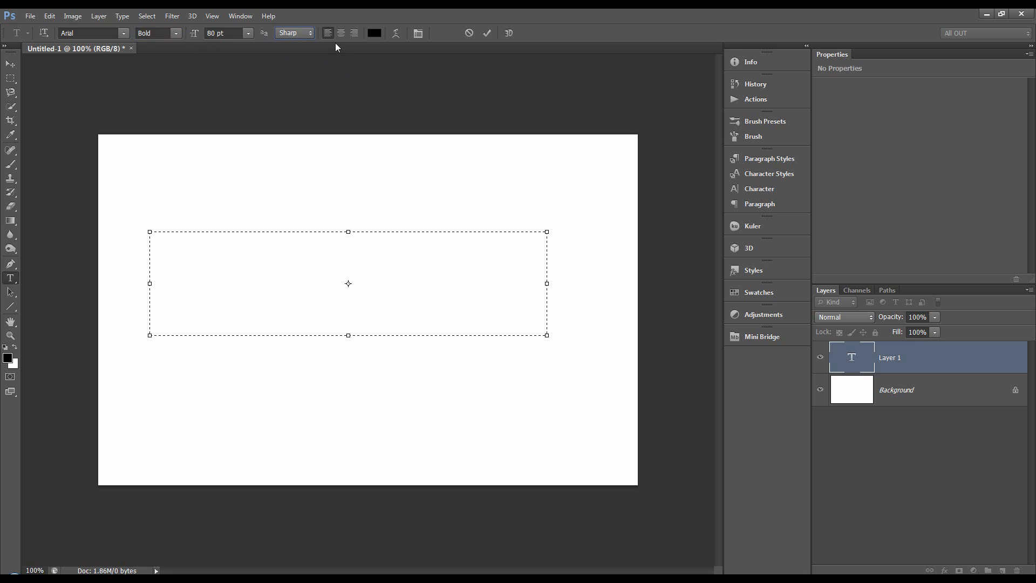
pyautogui.click(374, 33)
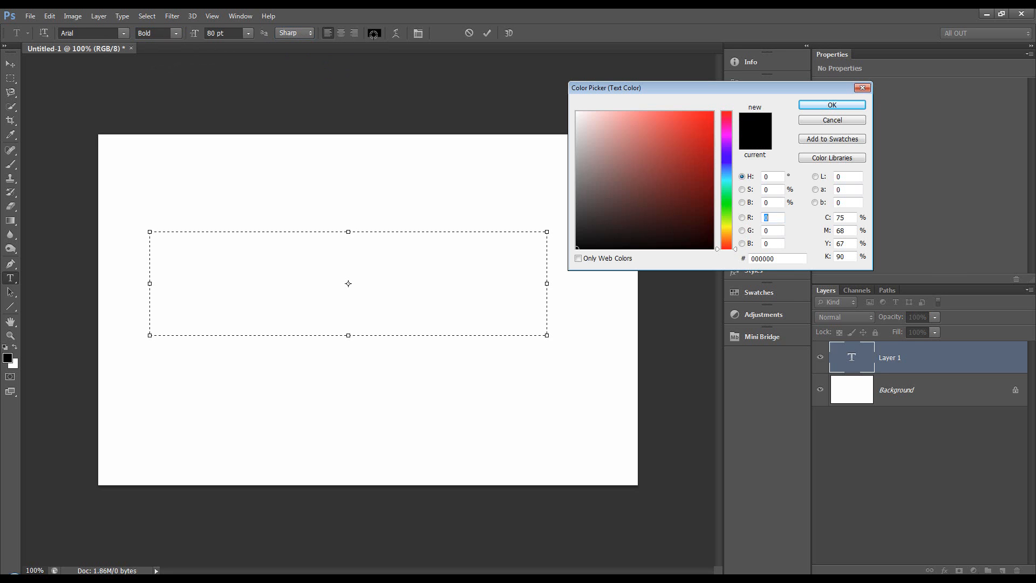
pyautogui.click(831, 104)
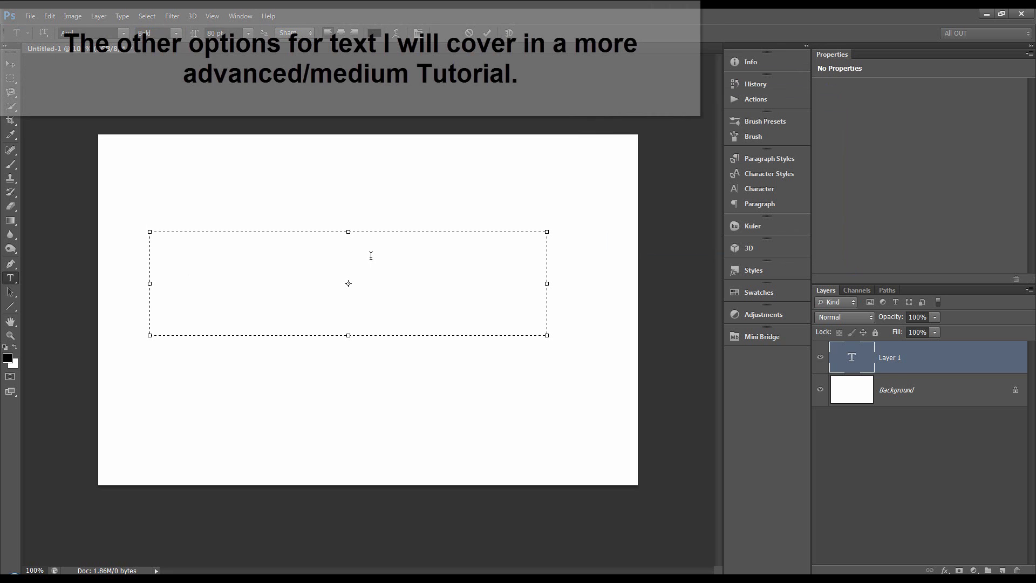
# Step: Type 'TEXT' into the paragraph box, then cancel the edit to discard it
pyautogui.write('T')
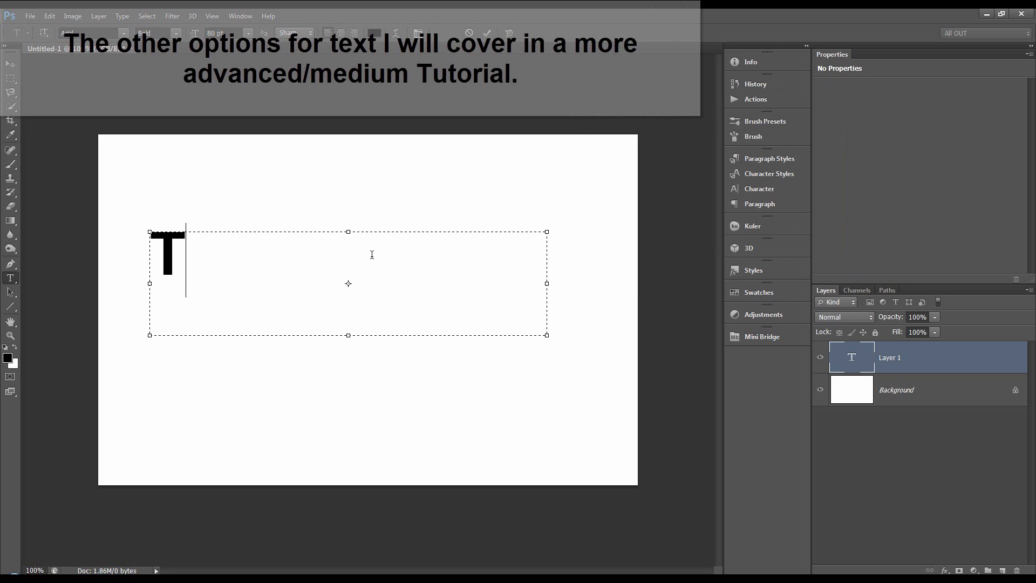
pyautogui.write('EXT-')
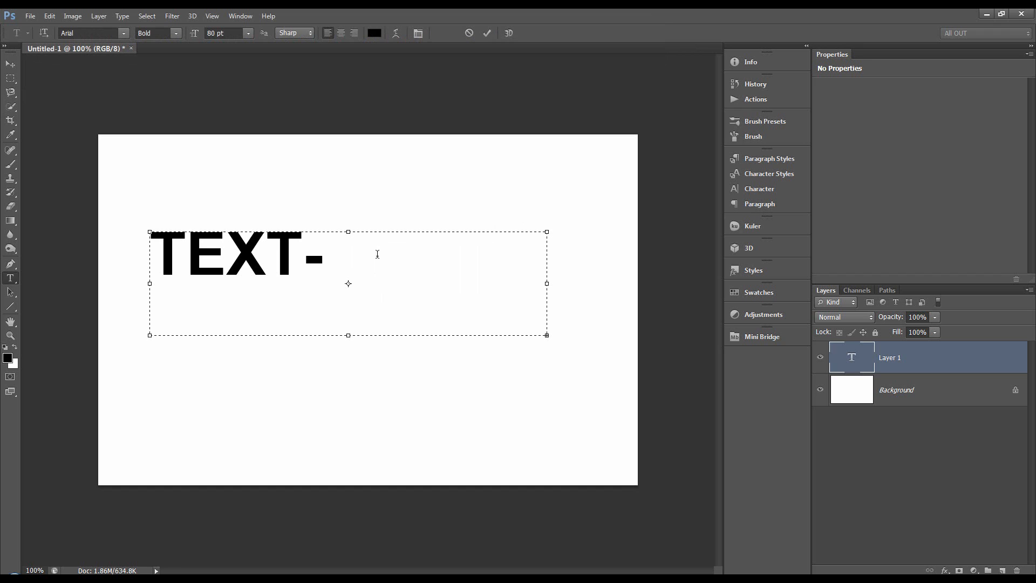
pyautogui.moveTo(398, 256)
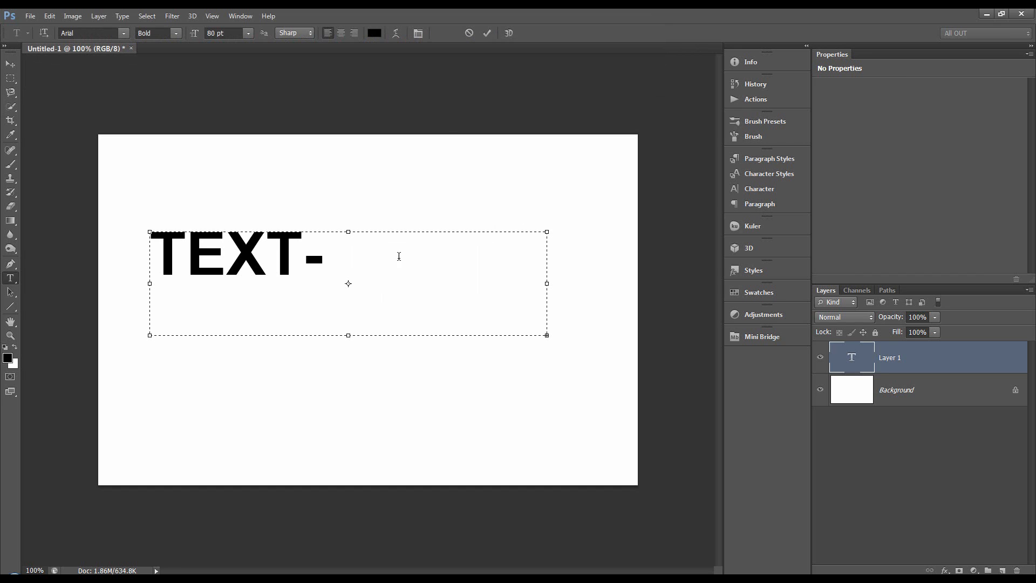
pyautogui.click(487, 33)
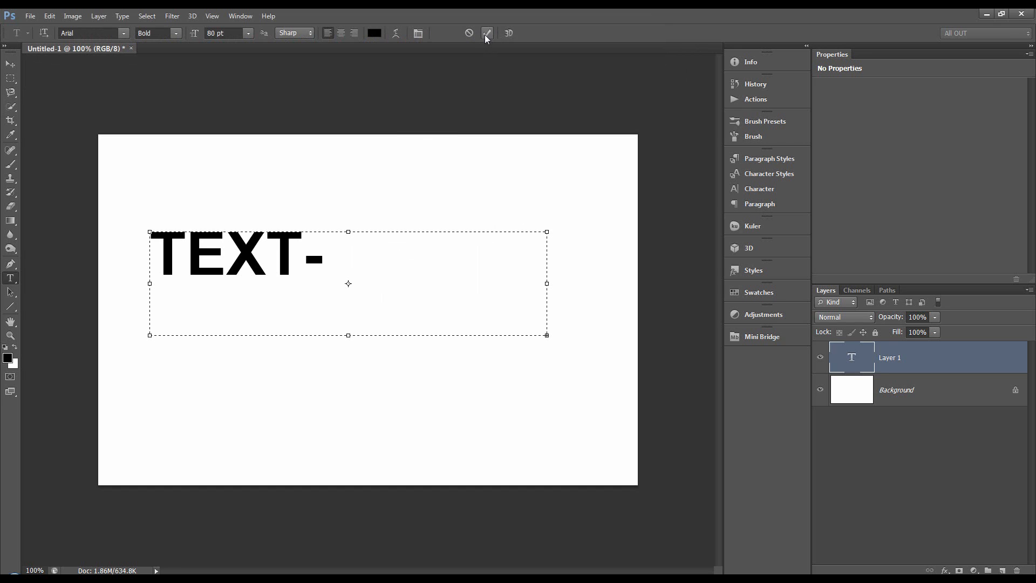
pyautogui.click(486, 33)
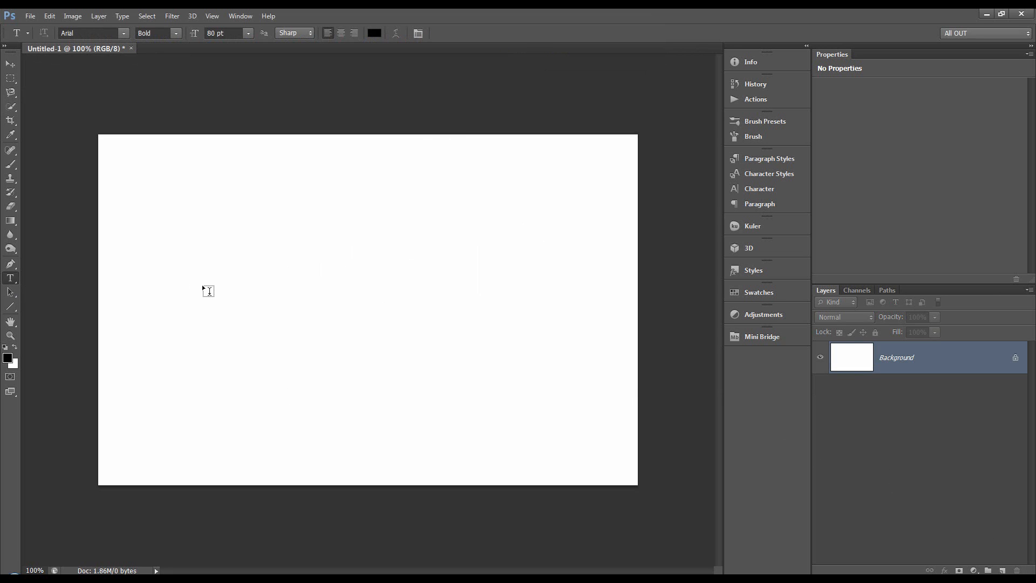
# Step: Type 'TEXT' as point type on the canvas and commit it
pyautogui.write('TE')
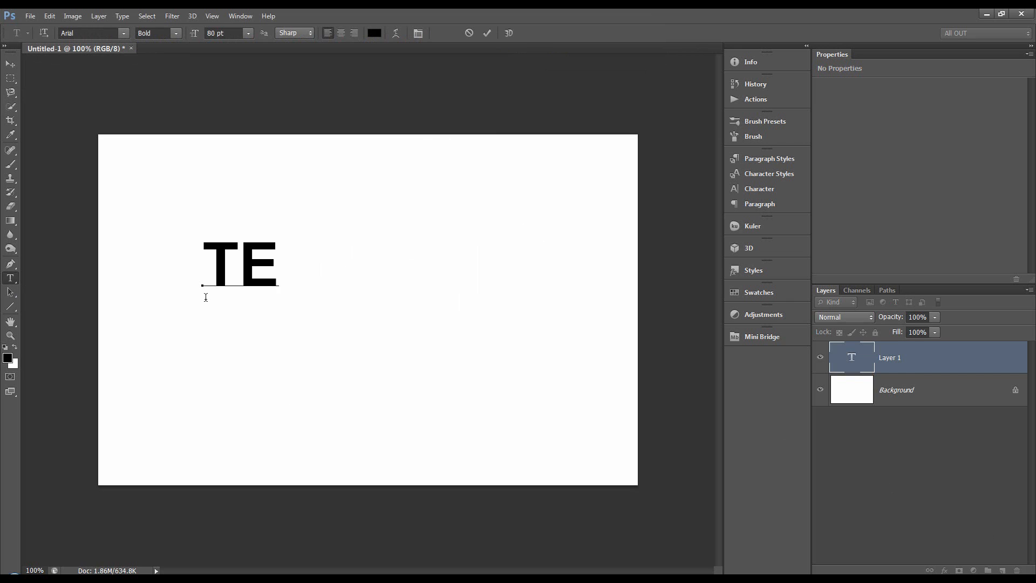
pyautogui.write('XT')
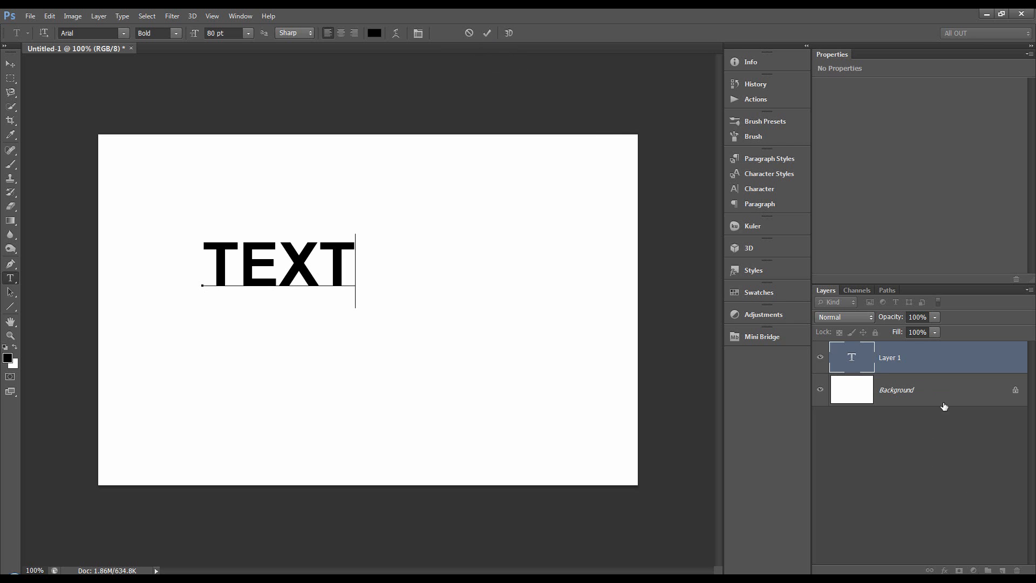
pyautogui.moveTo(464, 344)
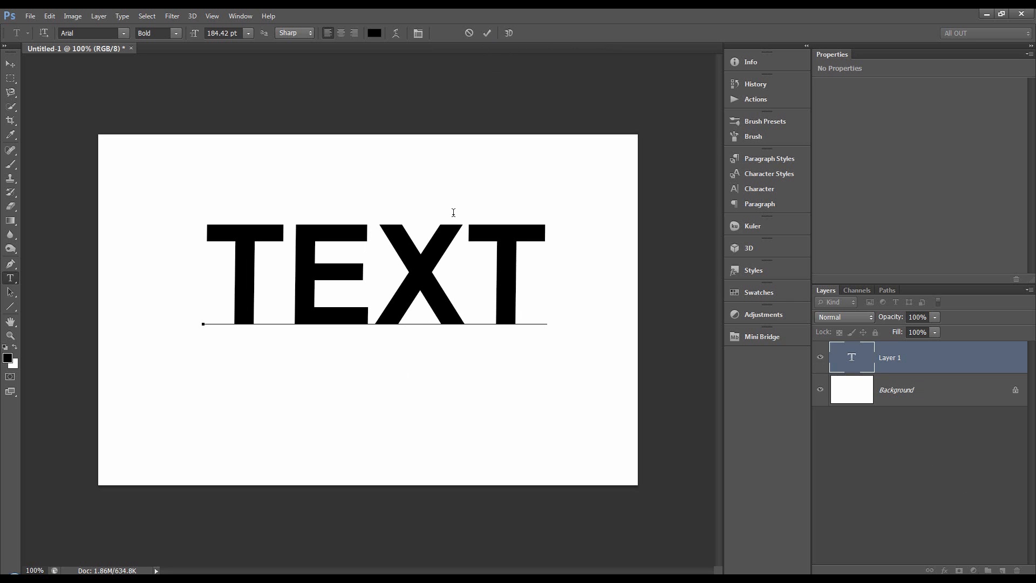
pyautogui.moveTo(956, 507)
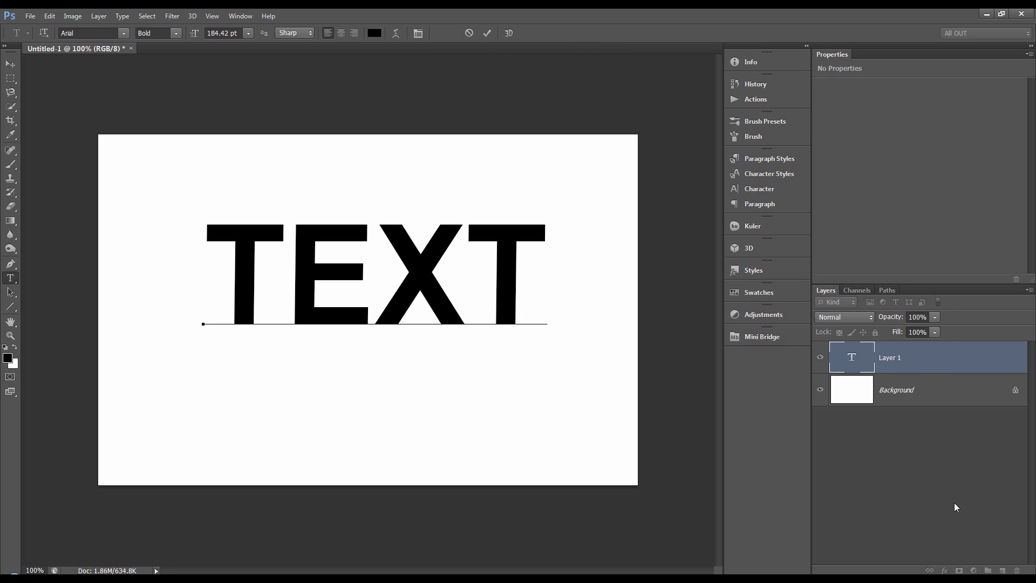
pyautogui.moveTo(491, 53)
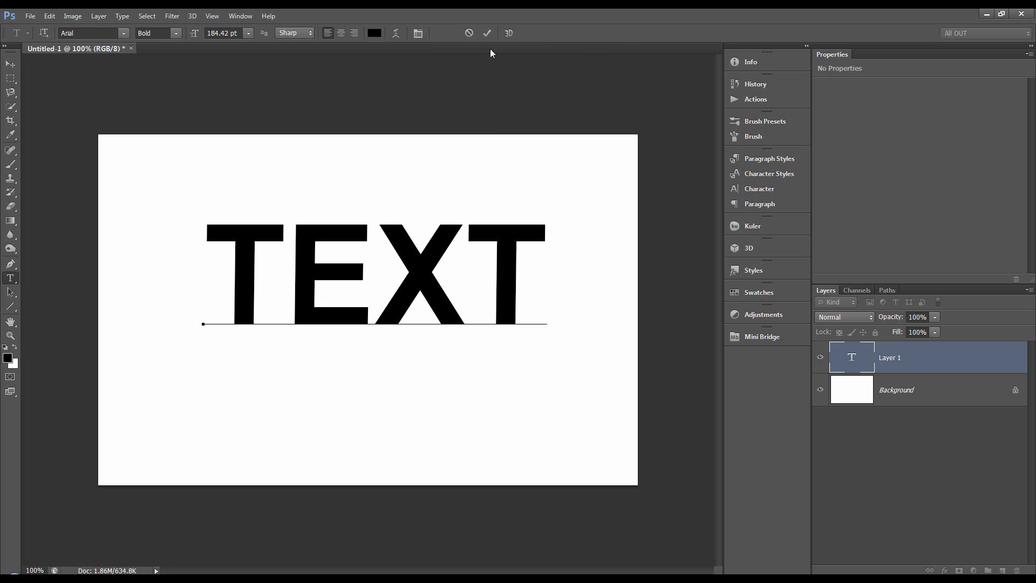
pyautogui.click(486, 32)
pyautogui.write('115.5')
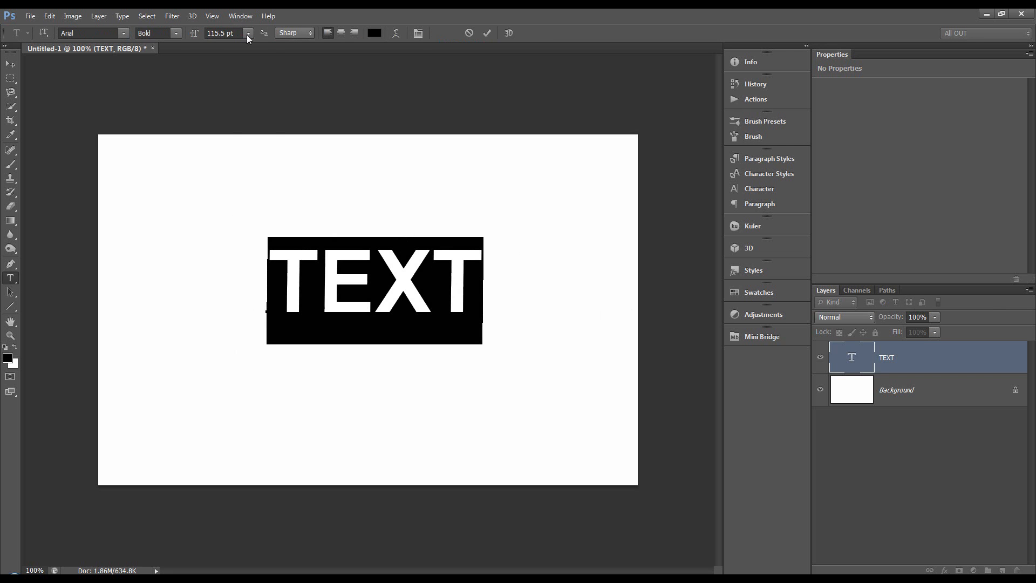
# Step: Set the TEXT word to 72 pt Arial and commit the edit
pyautogui.click(248, 33)
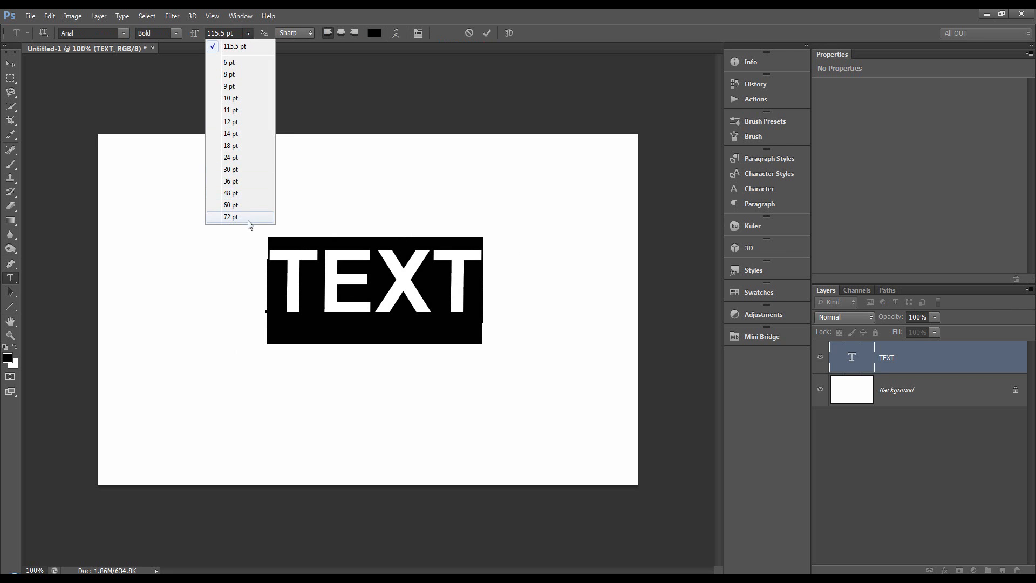
pyautogui.click(230, 217)
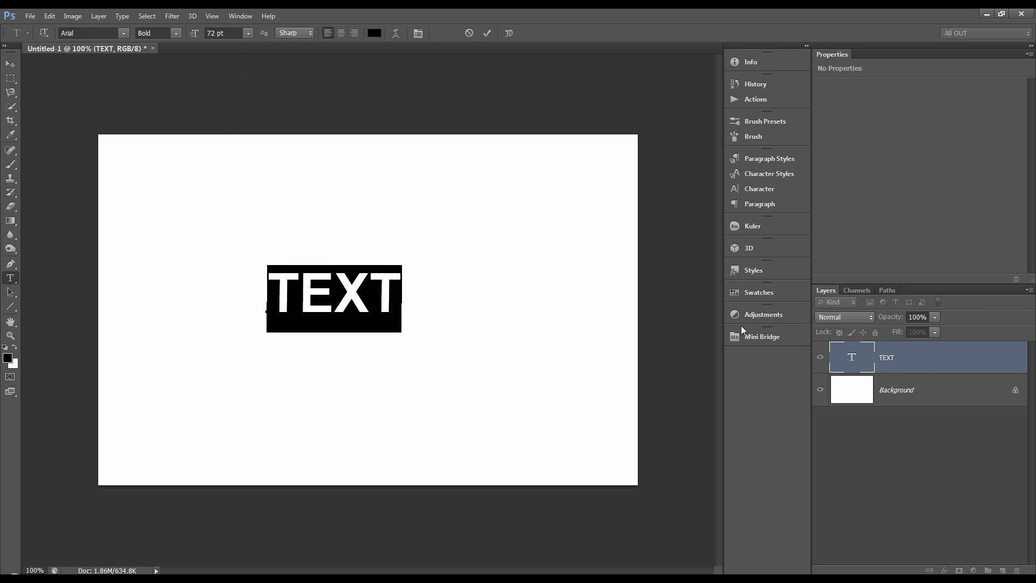
pyautogui.moveTo(132, 47)
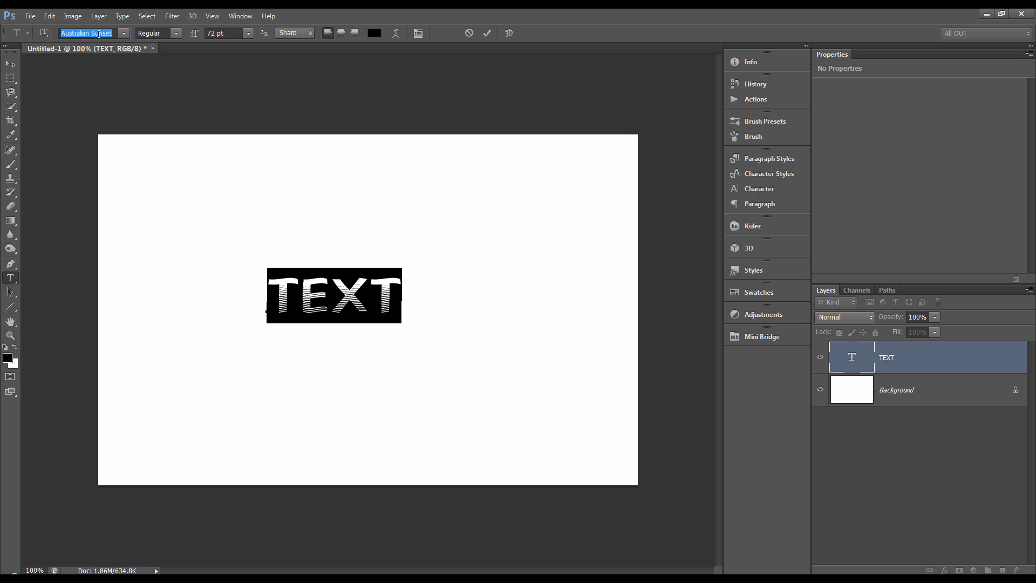
pyautogui.write('Arial')
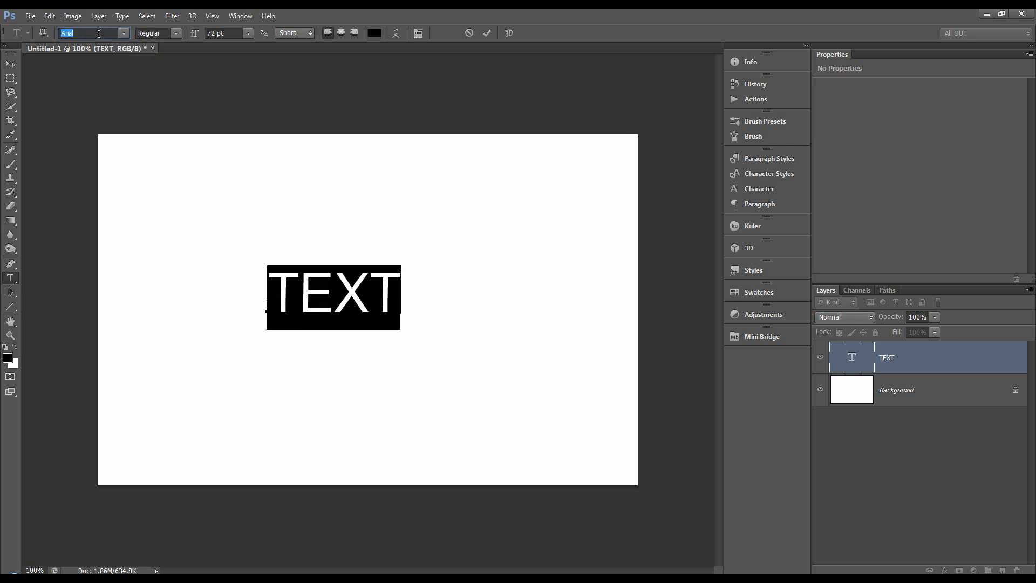
pyautogui.click(486, 33)
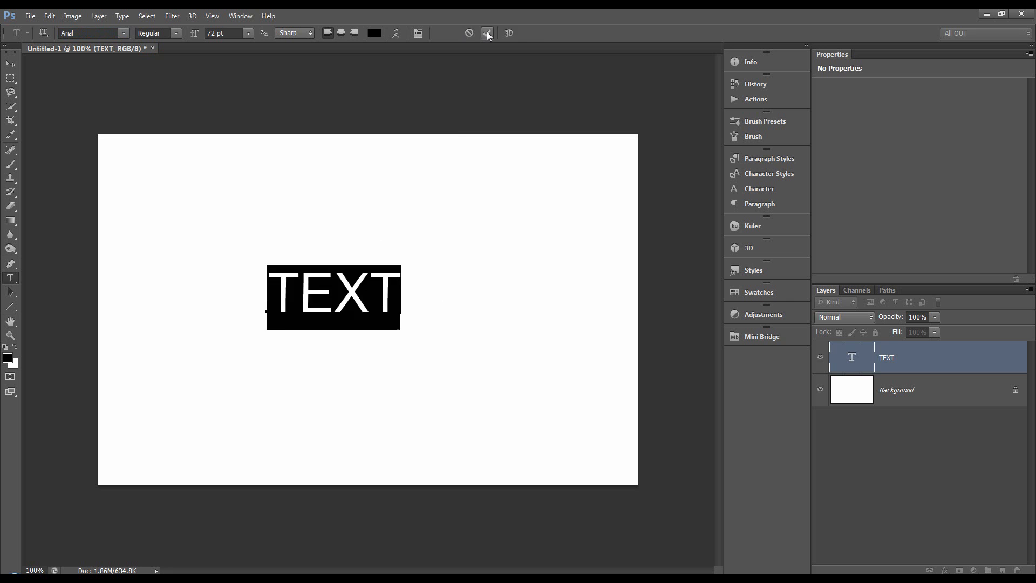
pyautogui.click(486, 33)
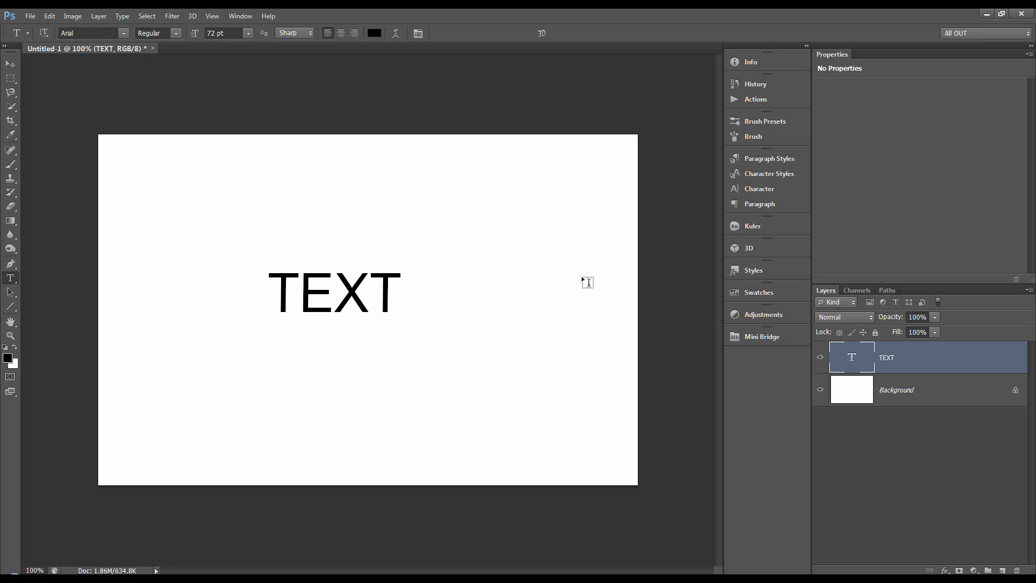
# Step: Select all the letters and confirm black in the text Color Picker
pyautogui.doubleClick(333, 292)
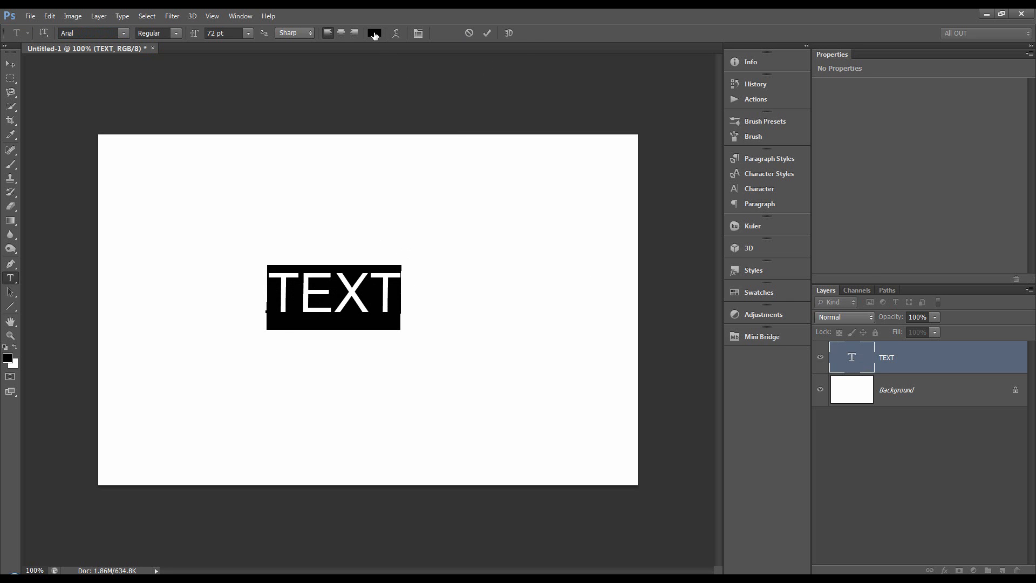
pyautogui.click(374, 32)
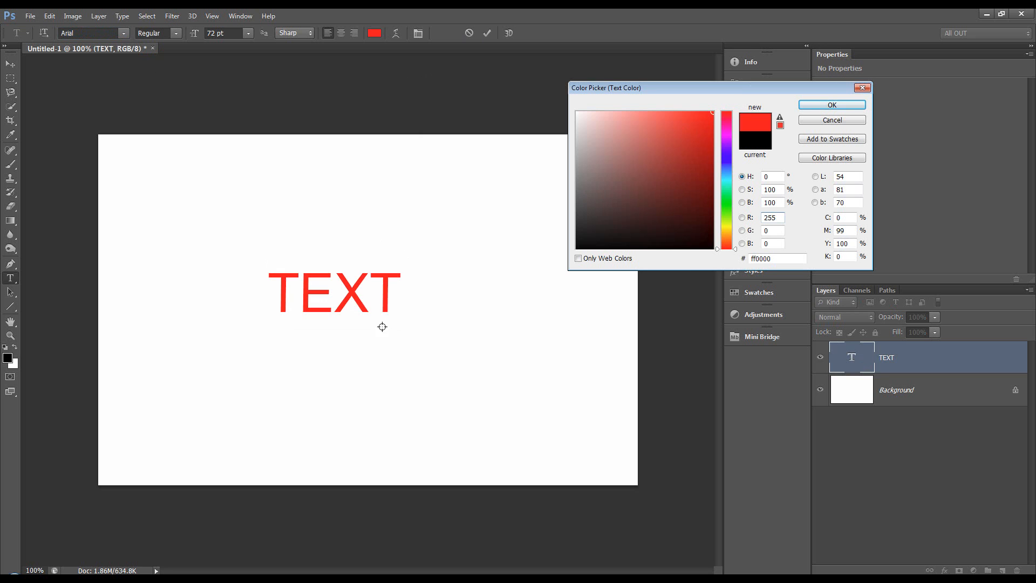
pyautogui.click(603, 248)
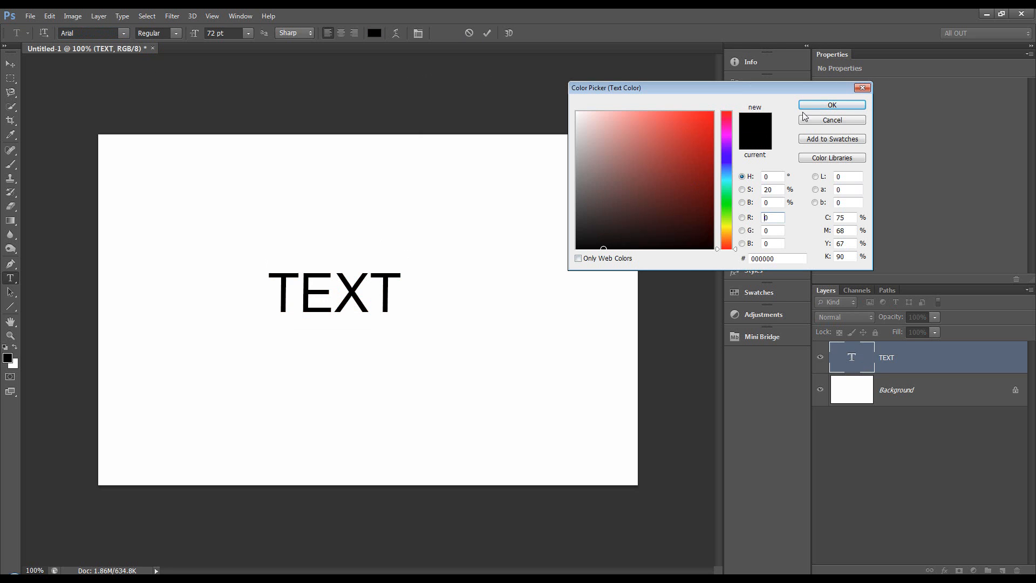
pyautogui.click(831, 104)
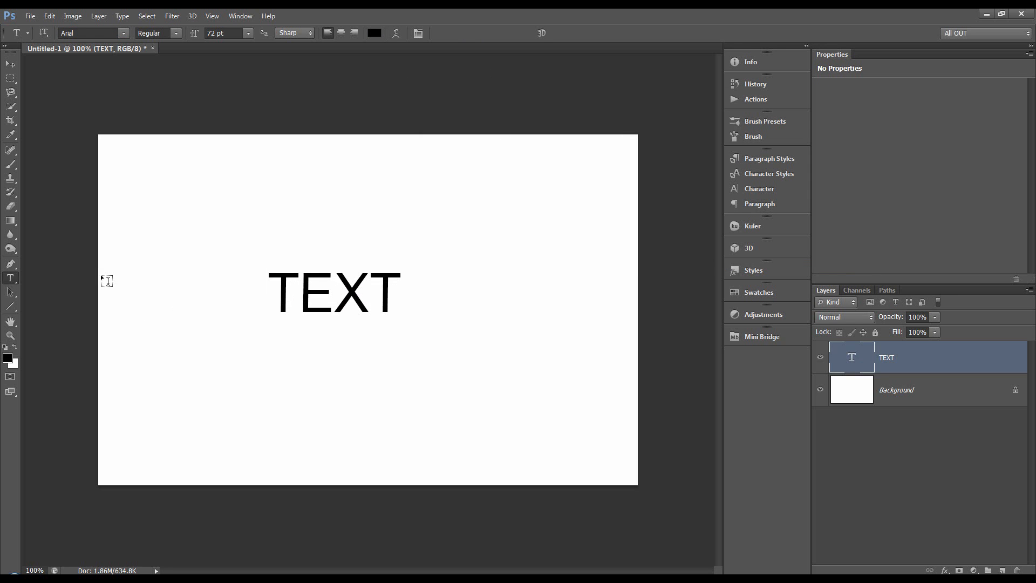
pyautogui.rightClick(11, 278)
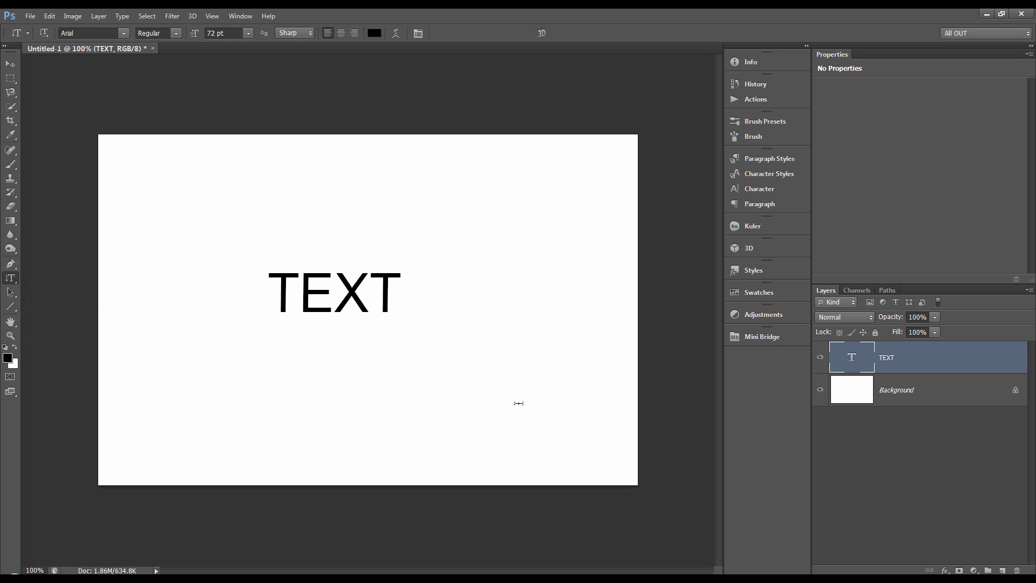
pyautogui.click(501, 406)
pyautogui.write('TEXT')
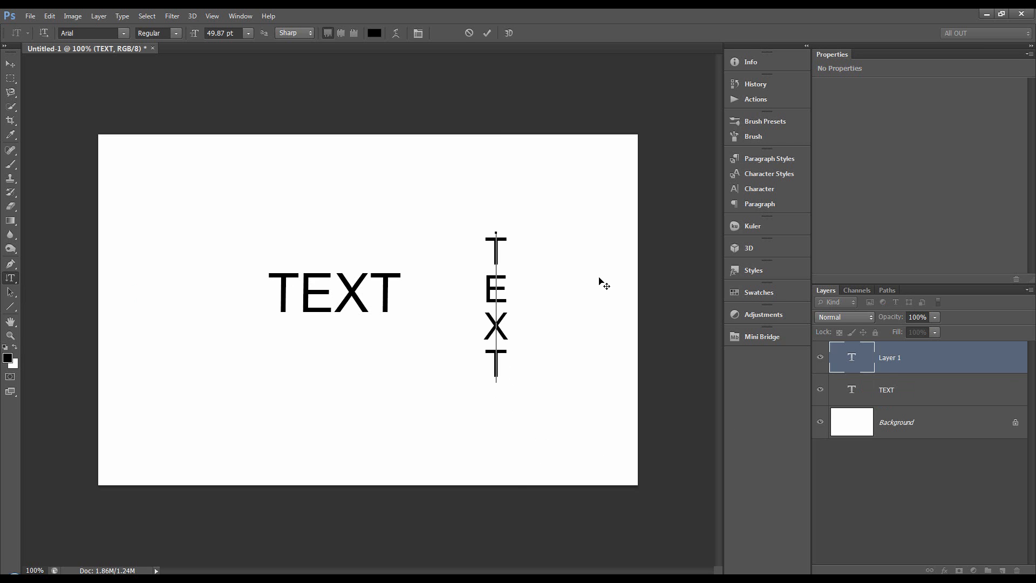
pyautogui.click(486, 33)
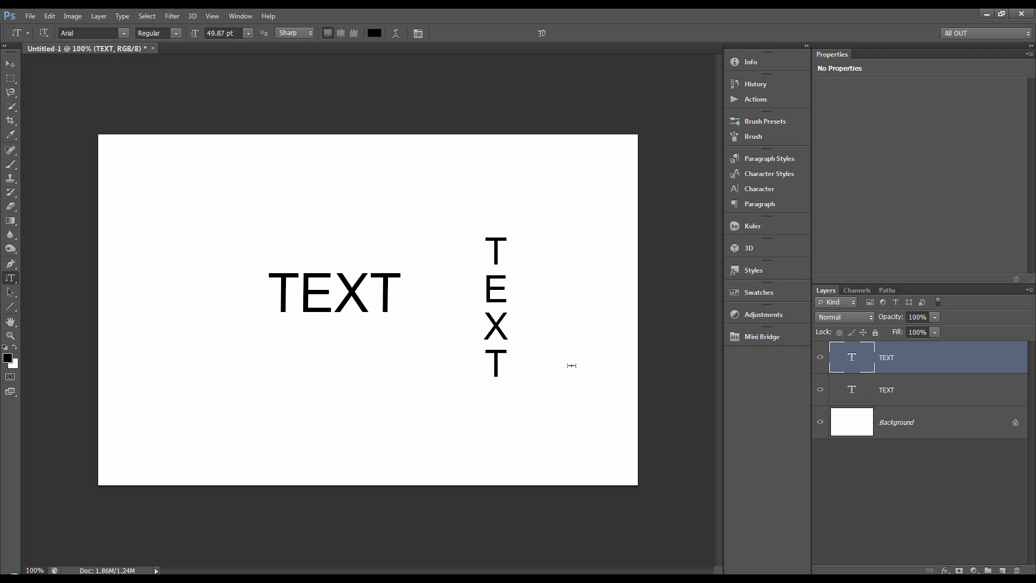
pyautogui.click(925, 389)
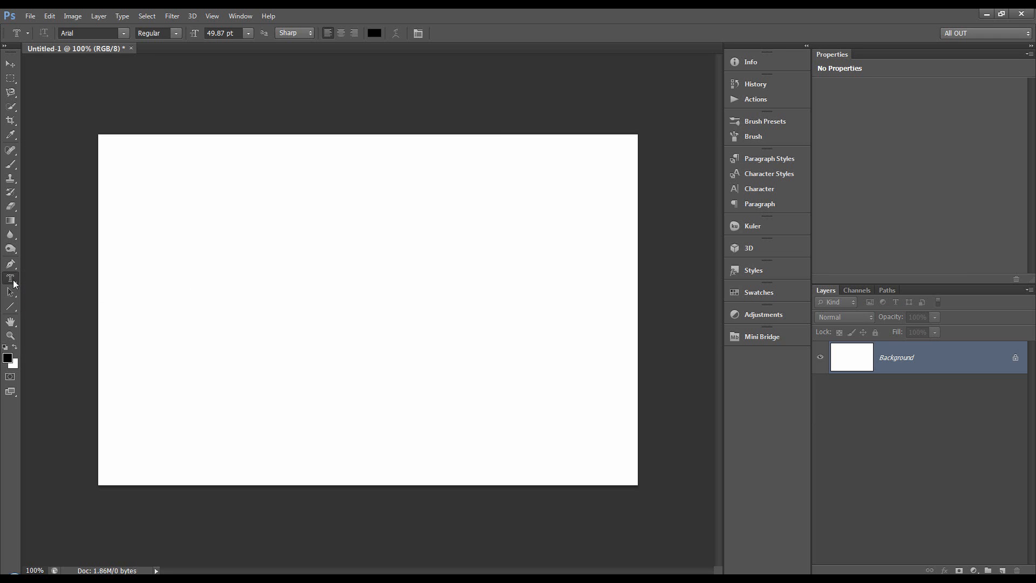
# Step: Choose the Horizontal Type Mask Tool with 100 pt Bold type
pyautogui.rightClick(11, 278)
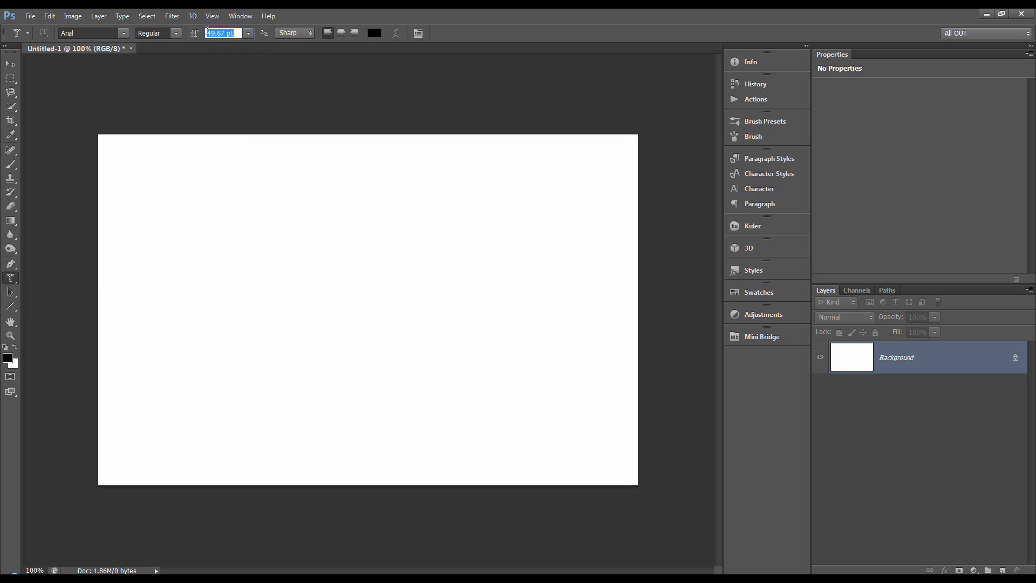
pyautogui.write('100 pt')
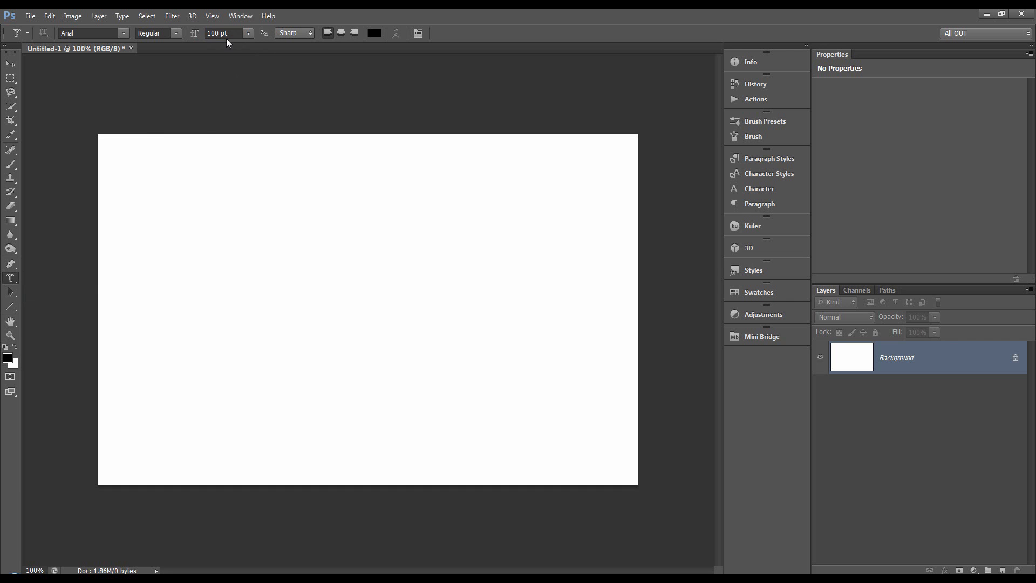
pyautogui.click(174, 33)
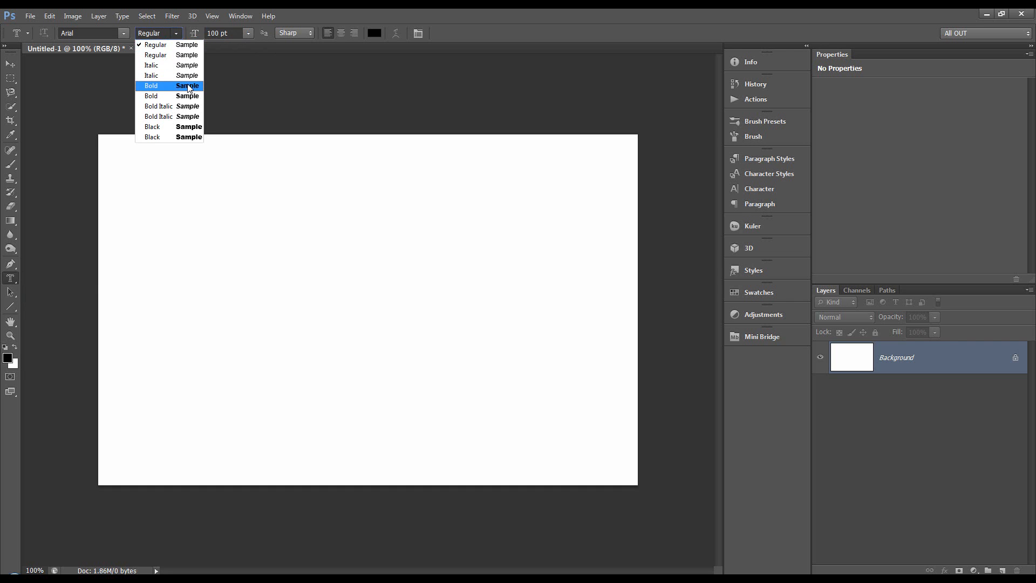
pyautogui.click(150, 85)
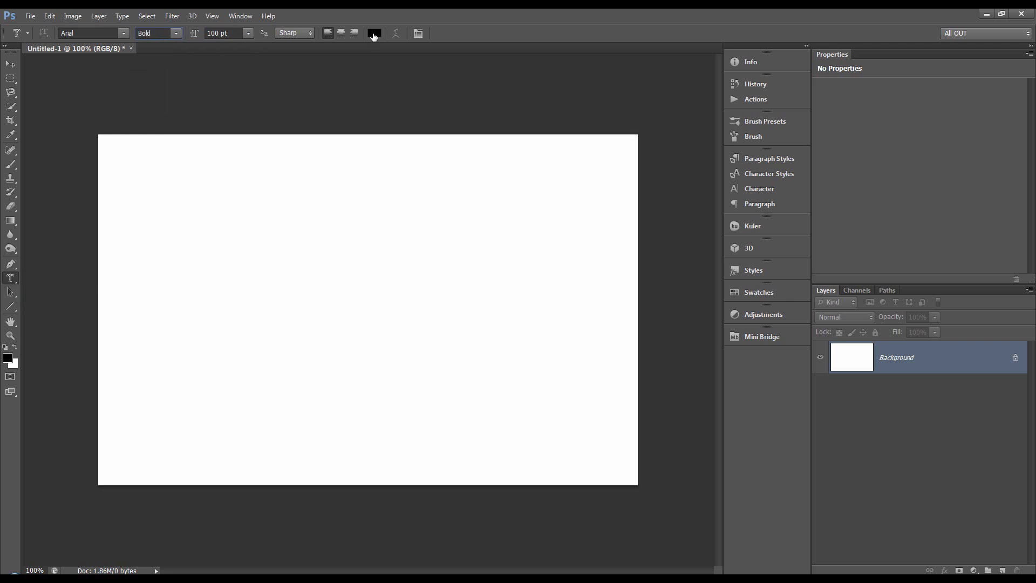
pyautogui.moveTo(231, 309)
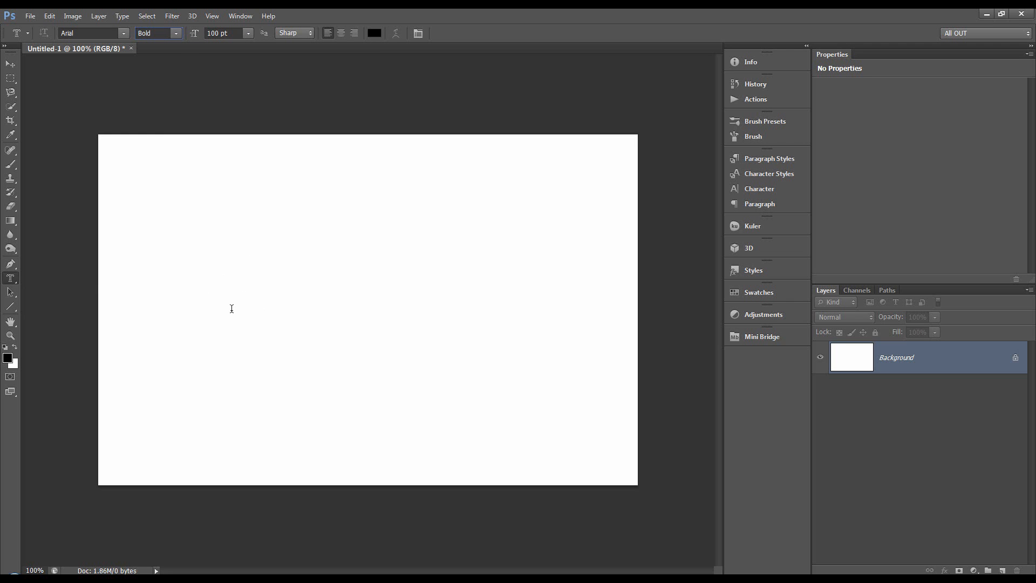
# Step: Type TEXT left of the canvas centre and commit it as a selection
pyautogui.click(212, 301)
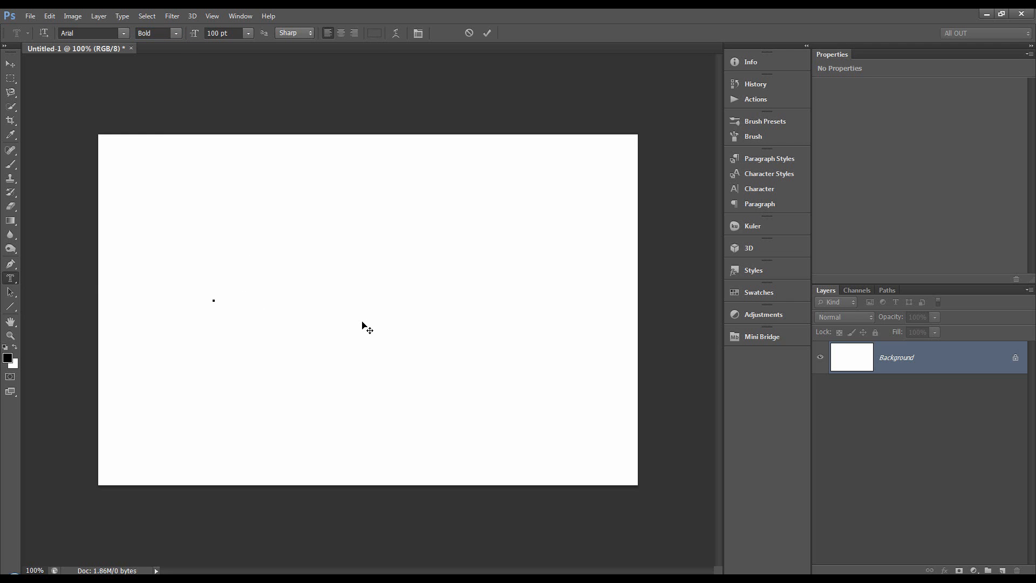
pyautogui.write('TEXT')
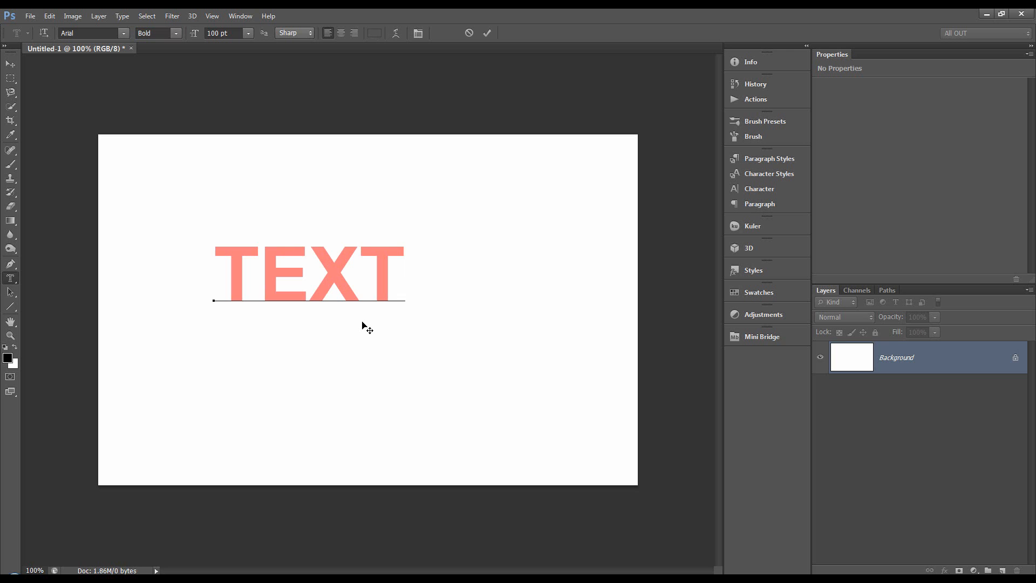
pyautogui.moveTo(347, 243)
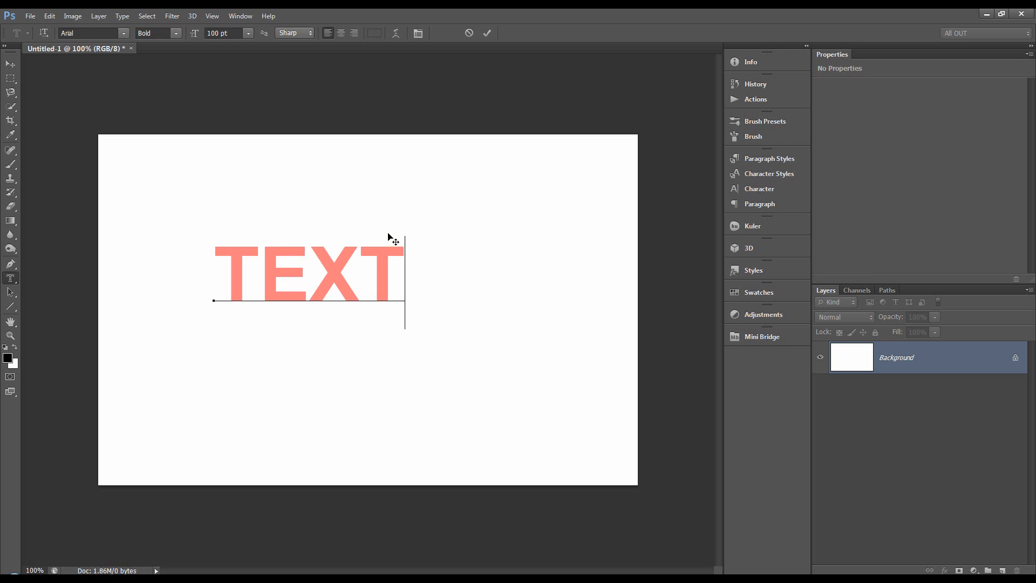
pyautogui.moveTo(386, 236)
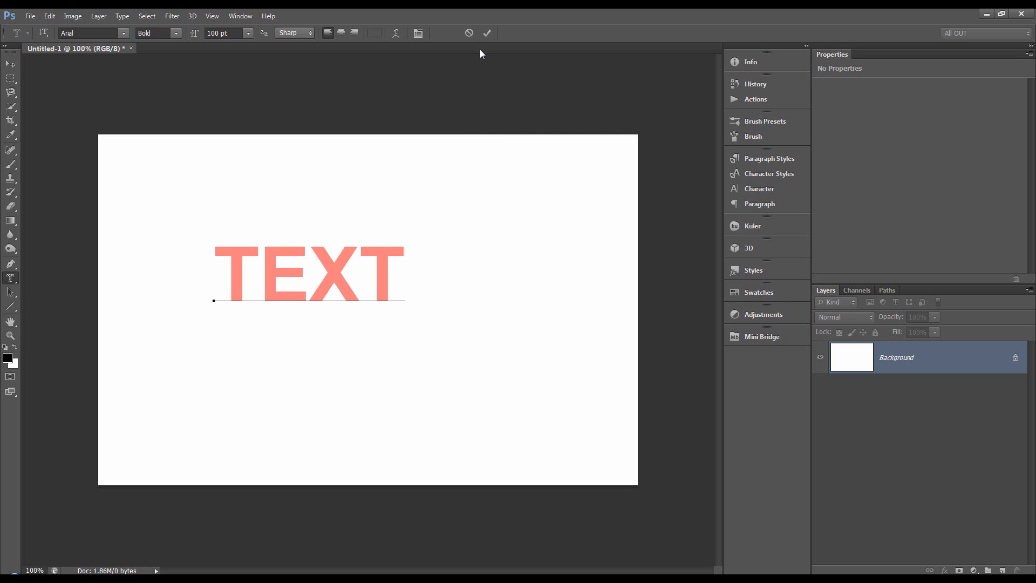
pyautogui.click(486, 33)
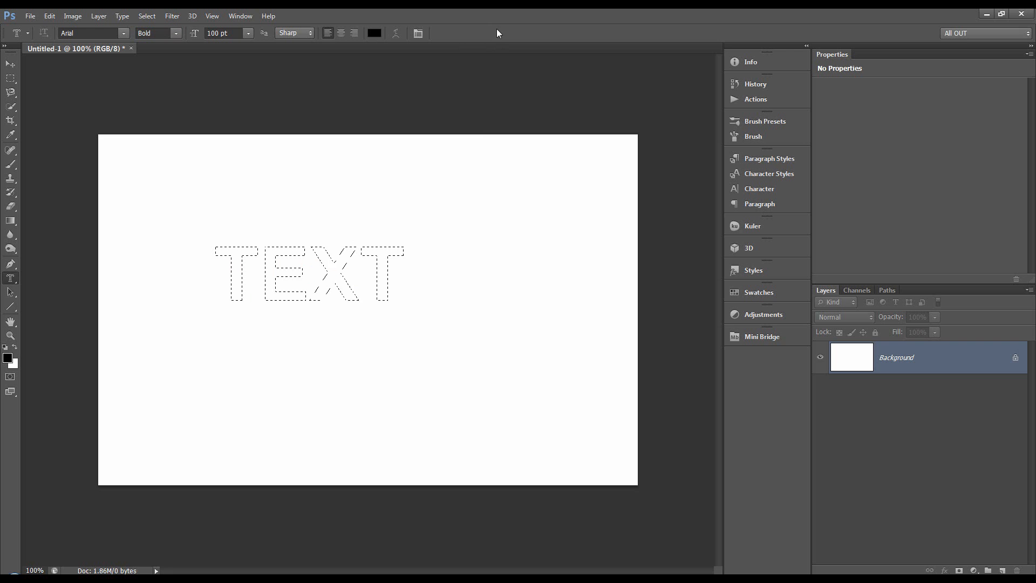
pyautogui.moveTo(331, 212)
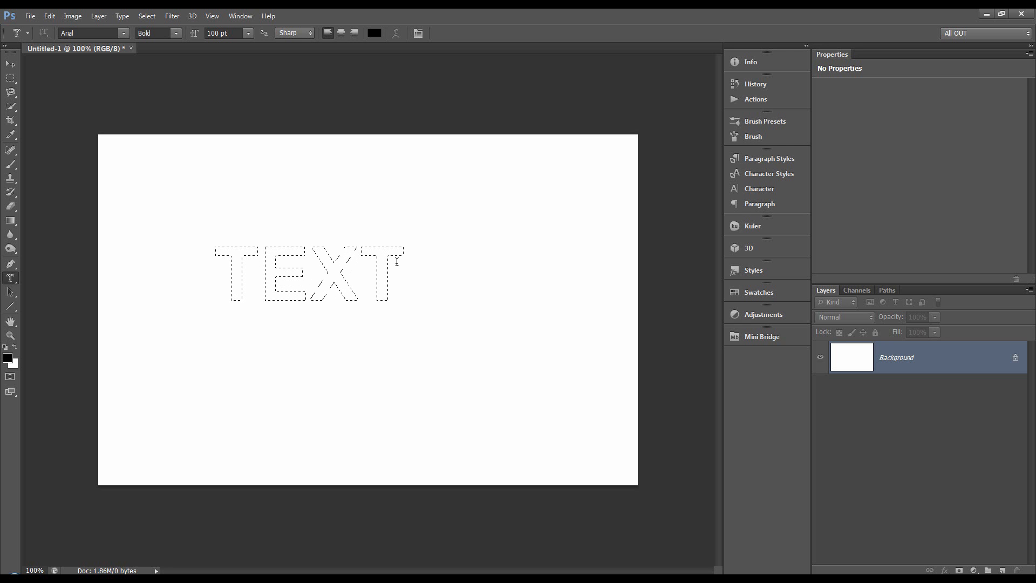
# Step: Add a new empty layer and switch to the Rectangular Marquee Tool on the selection
pyautogui.click(988, 570)
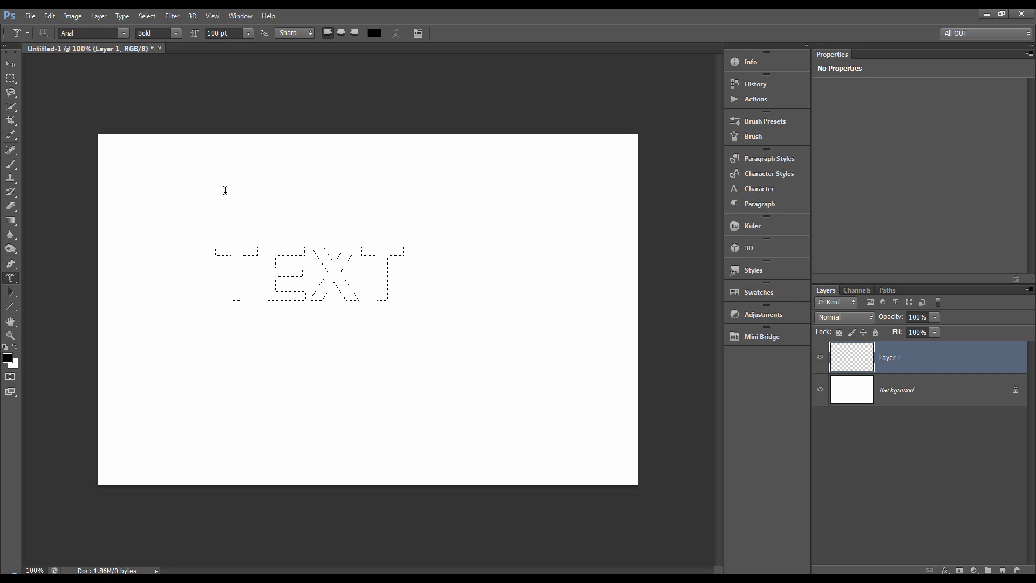
pyautogui.click(11, 79)
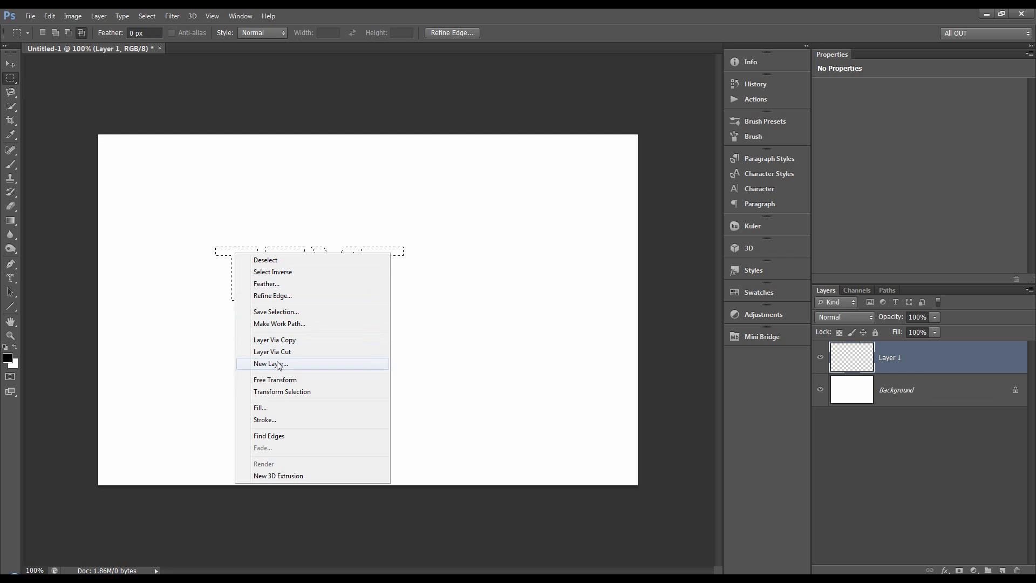
pyautogui.click(282, 391)
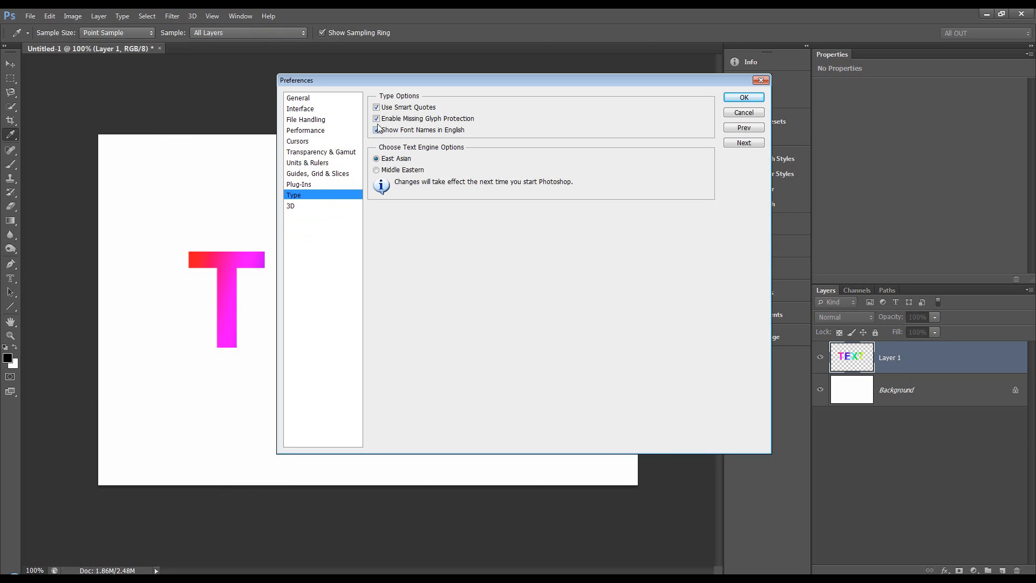
pyautogui.click(377, 129)
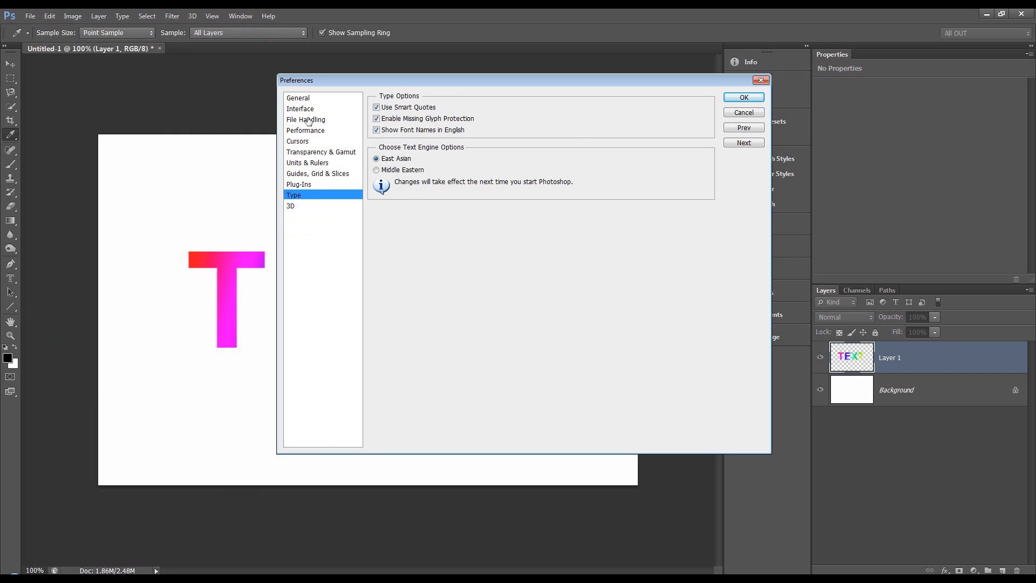
pyautogui.click(300, 108)
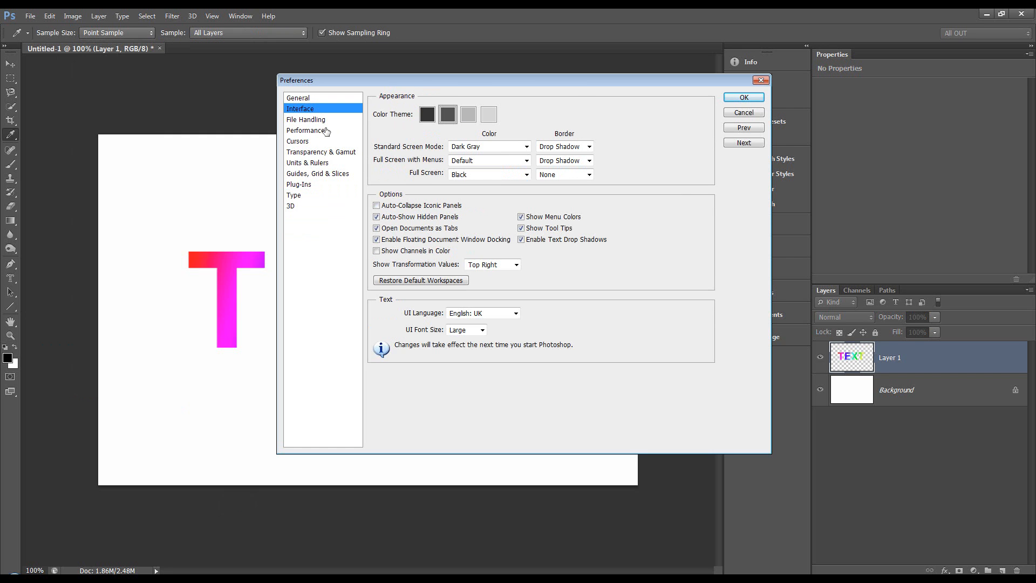
pyautogui.moveTo(311, 109)
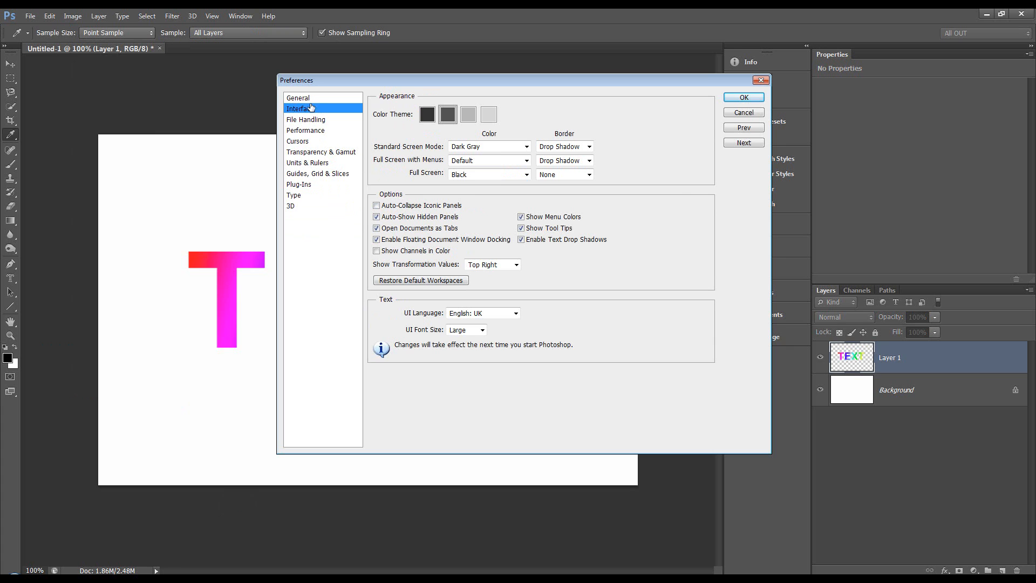
pyautogui.moveTo(423, 329)
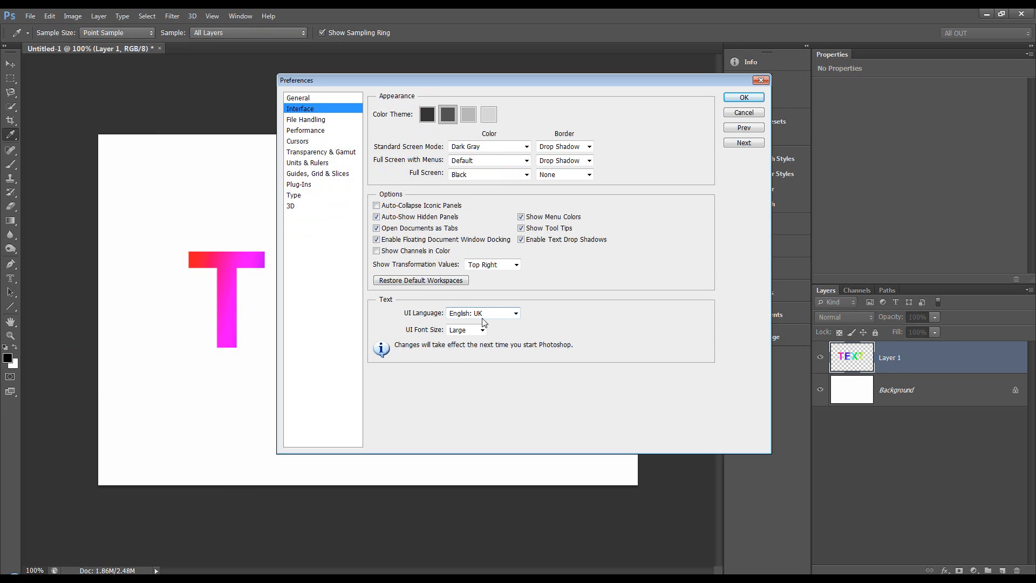
pyautogui.moveTo(414, 340)
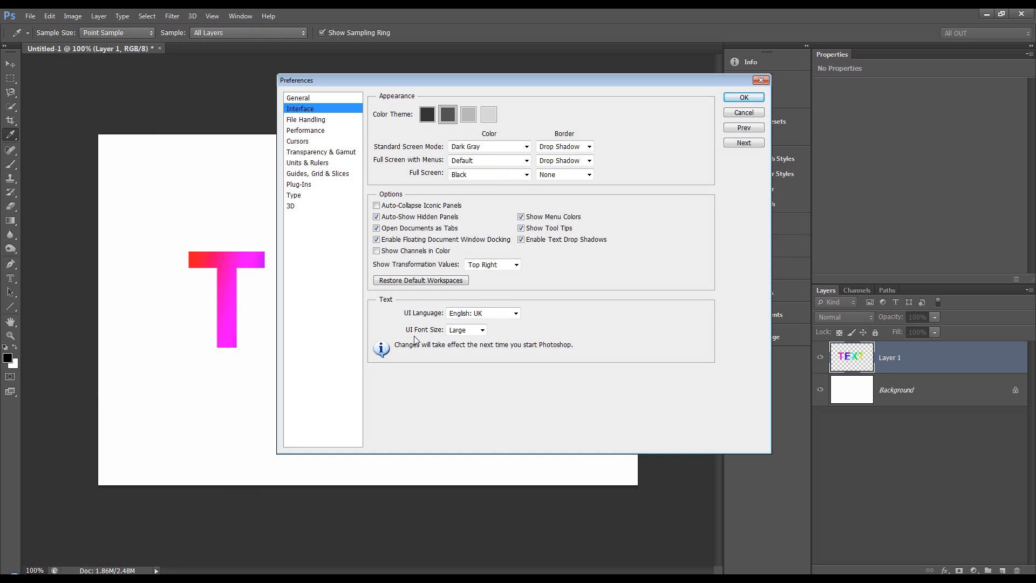
pyautogui.click(466, 329)
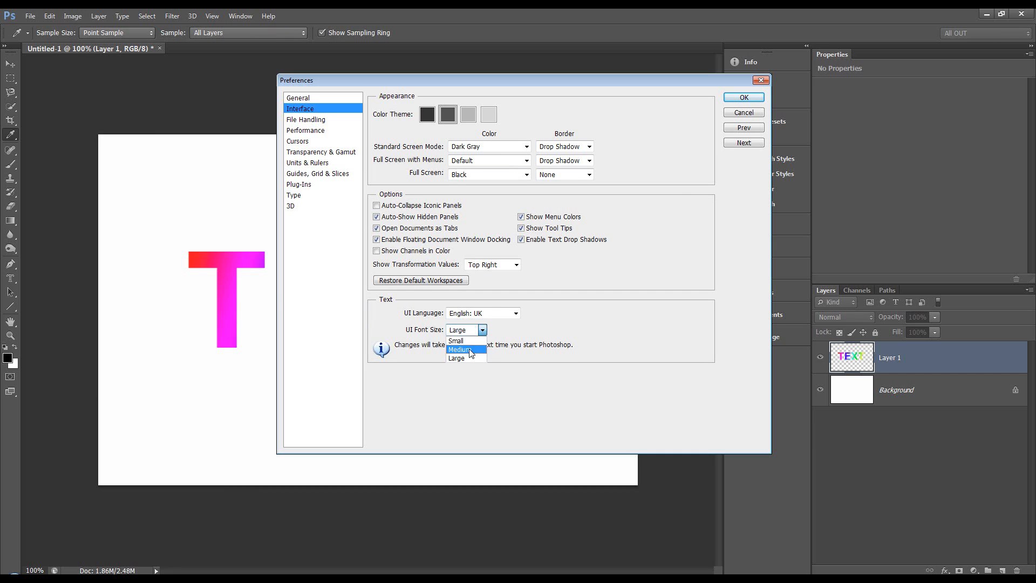
pyautogui.click(456, 357)
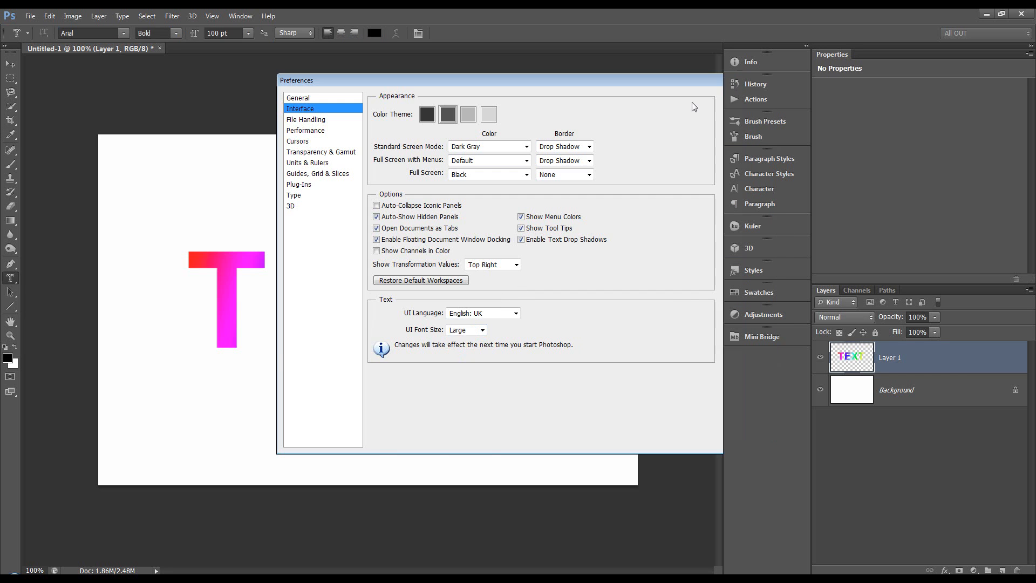
pyautogui.click(92, 33)
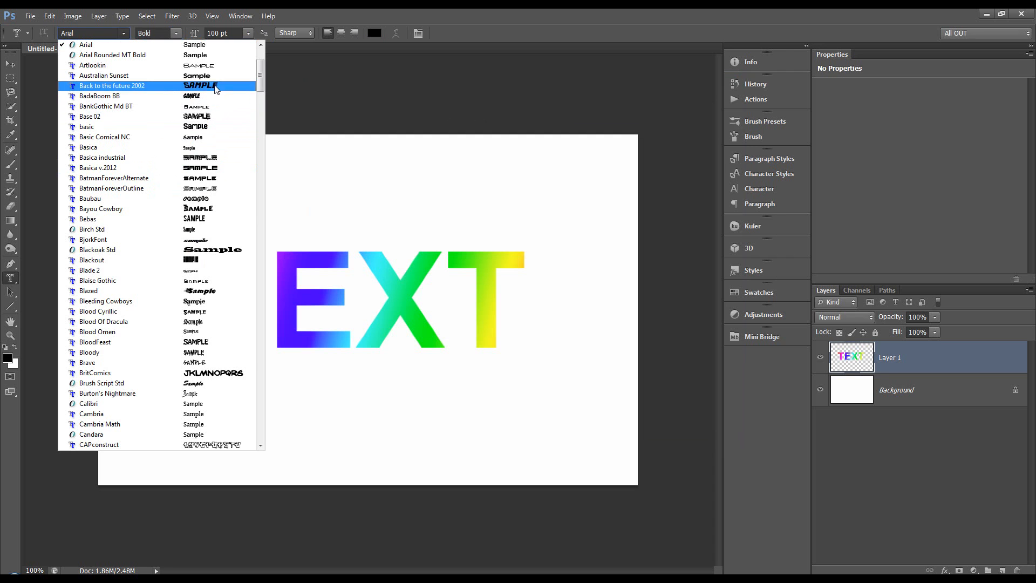
pyautogui.scroll(-3)
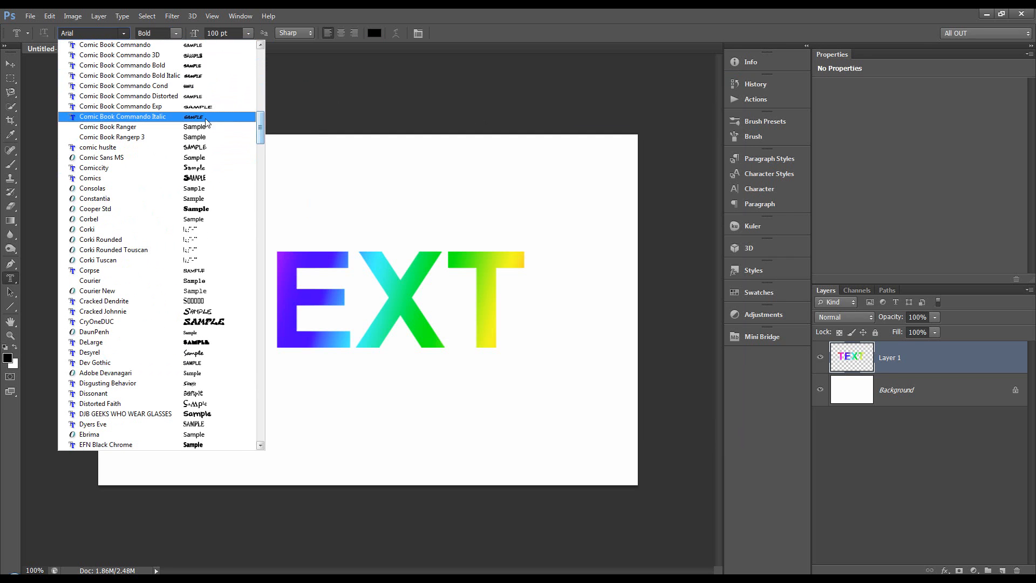
pyautogui.scroll(3)
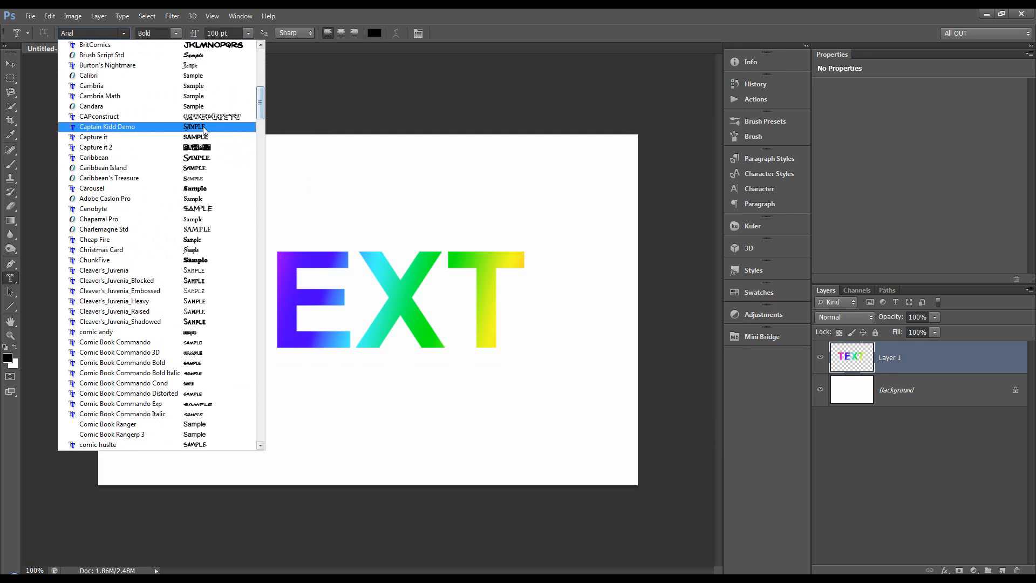
pyautogui.scroll(3)
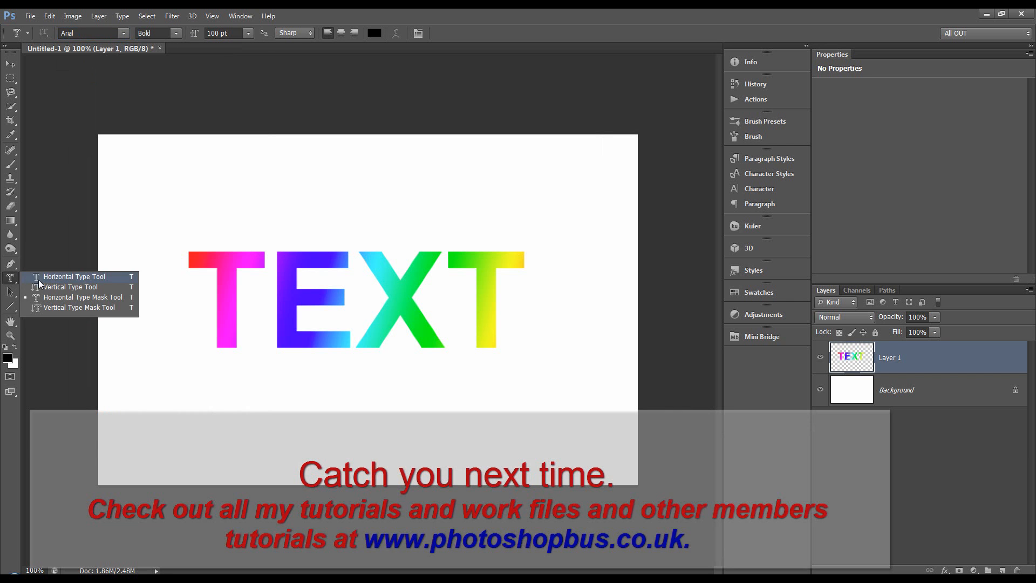
pyautogui.click(72, 276)
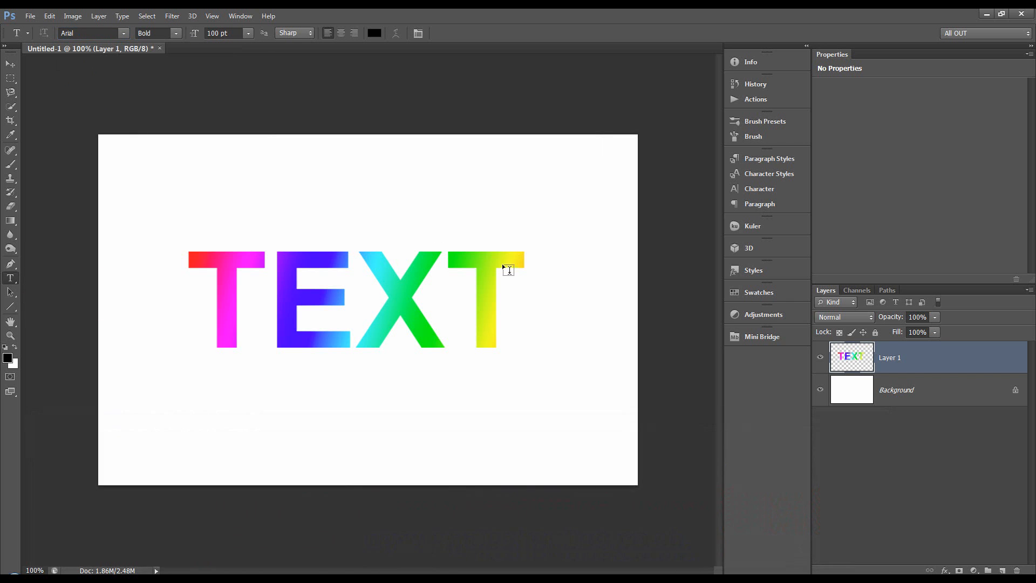